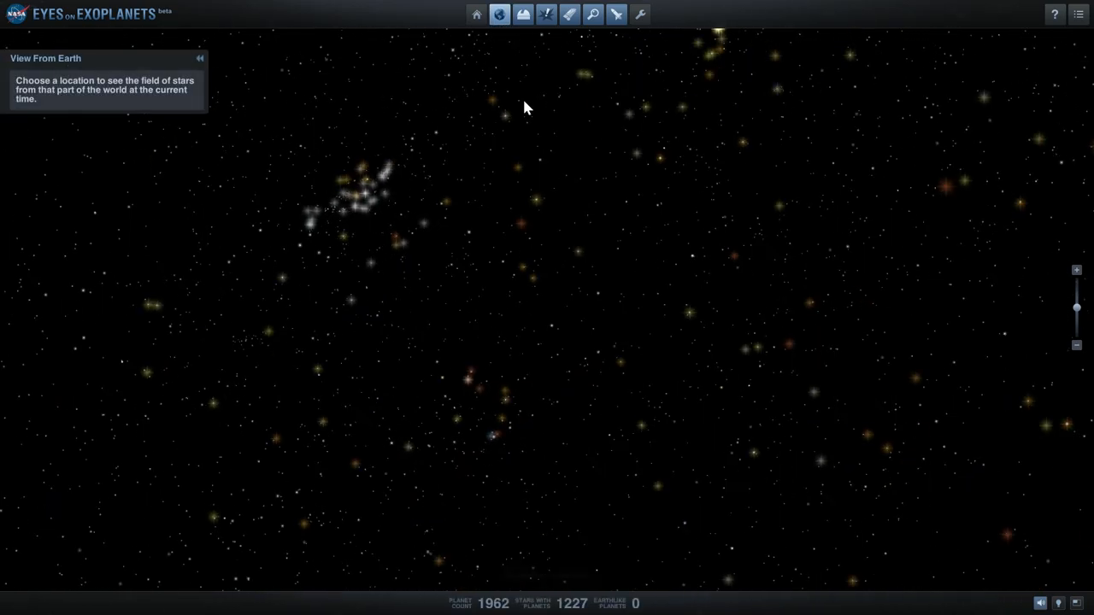
- Open View From Earth and turn the globe to latitude 46.94° N, longitude 83.06° W
click(499, 14)
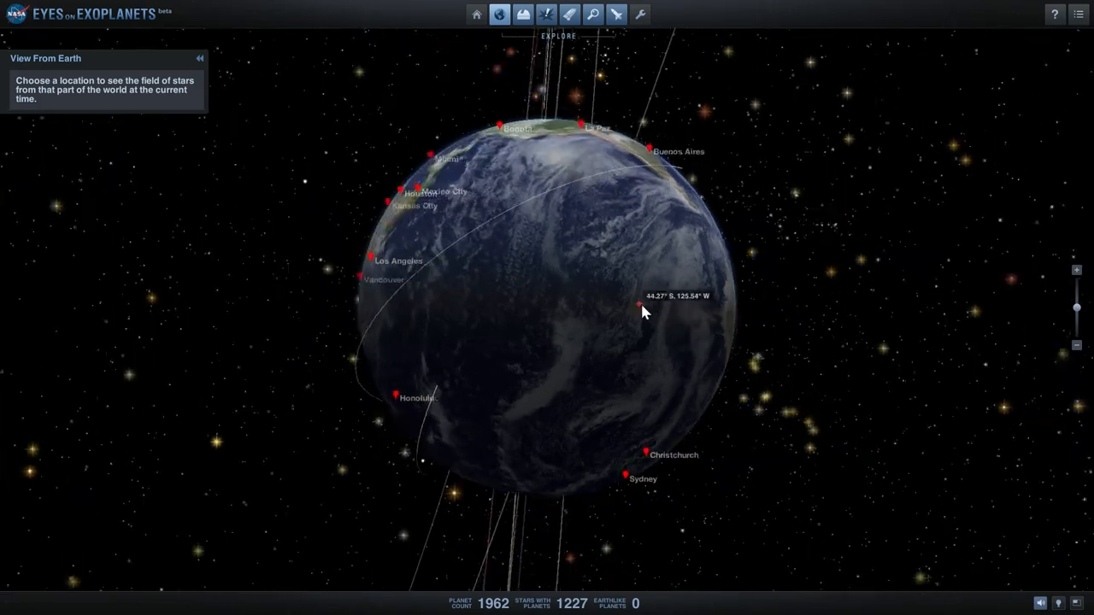
drag(643, 312, 709, 379)
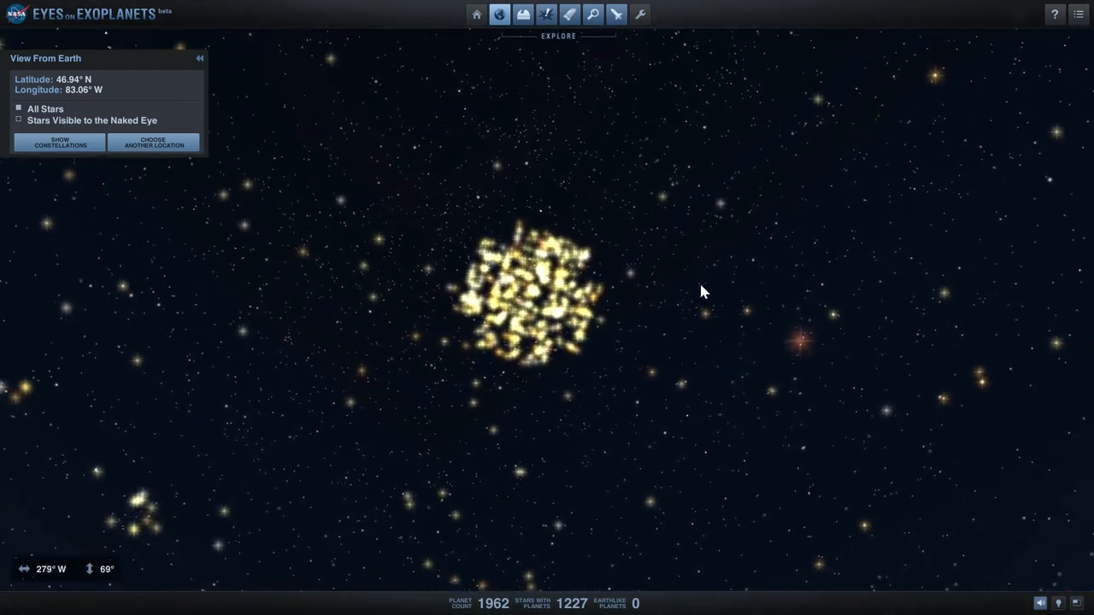
mouse_move(547, 282)
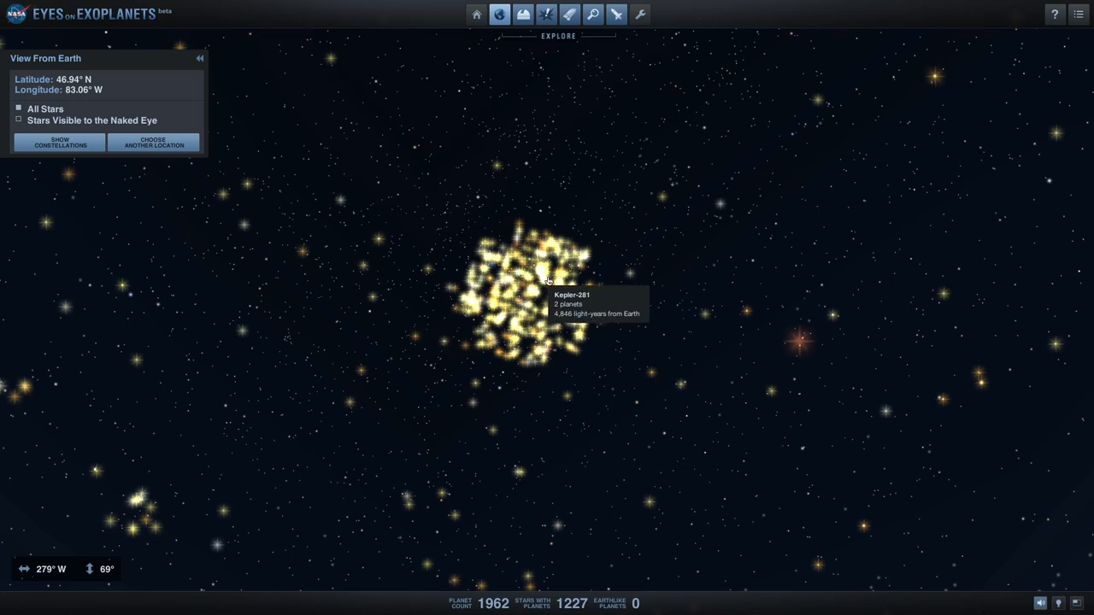
mouse_move(508, 345)
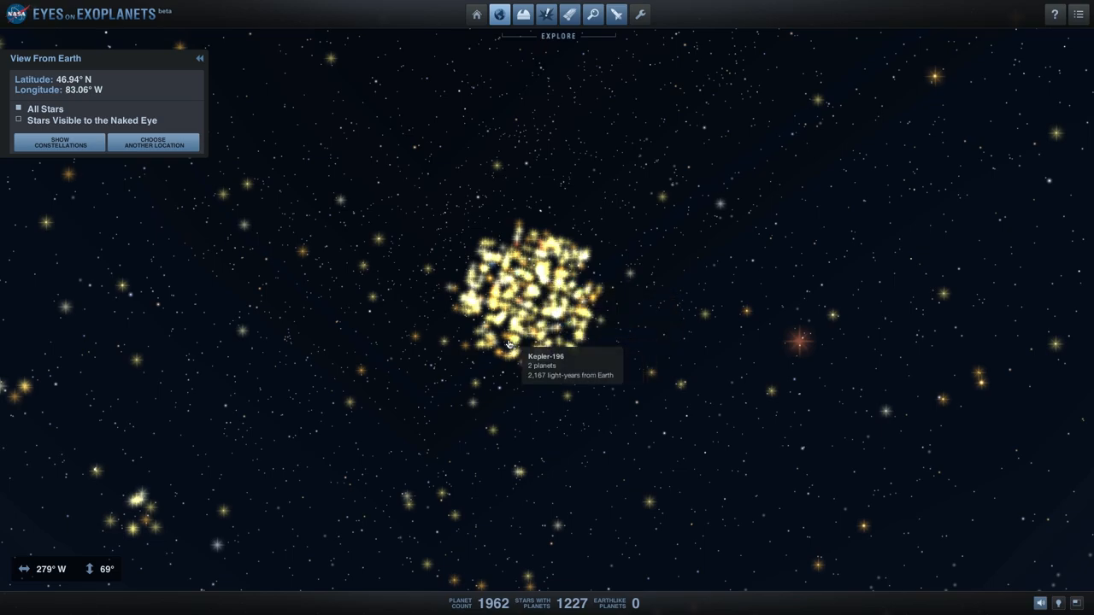
mouse_move(579, 370)
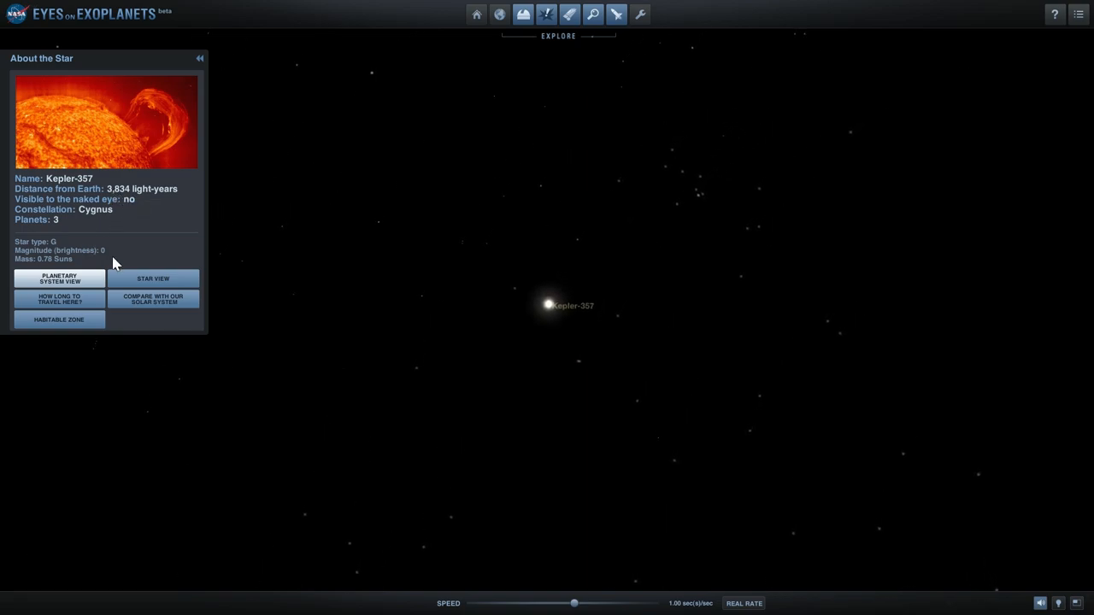
- Check Kepler-357's travel time at light speed: 23 years
click(59, 299)
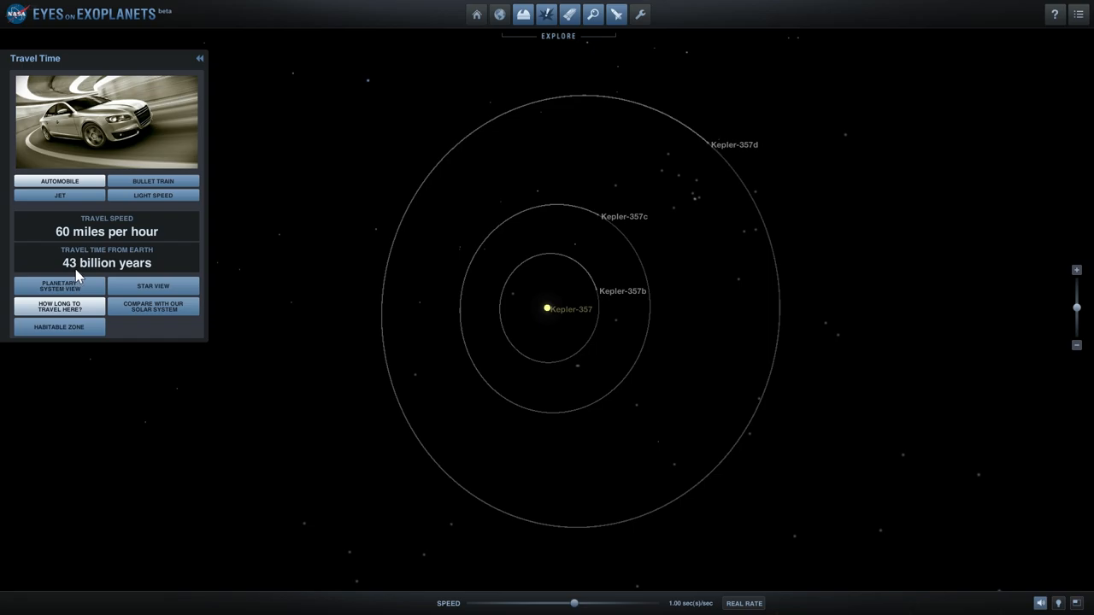
click(153, 180)
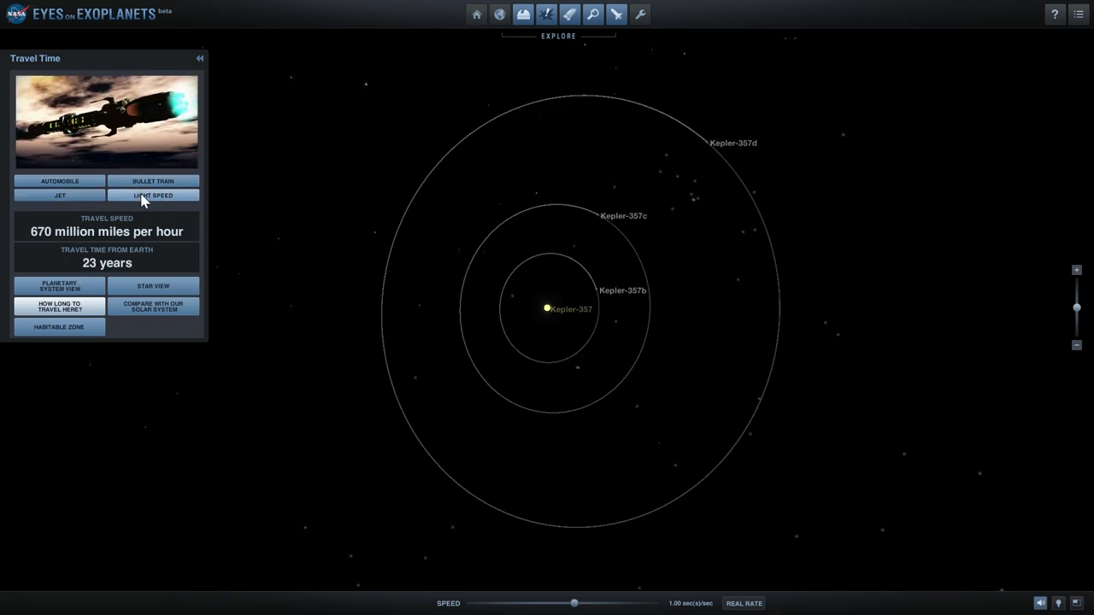
click(153, 195)
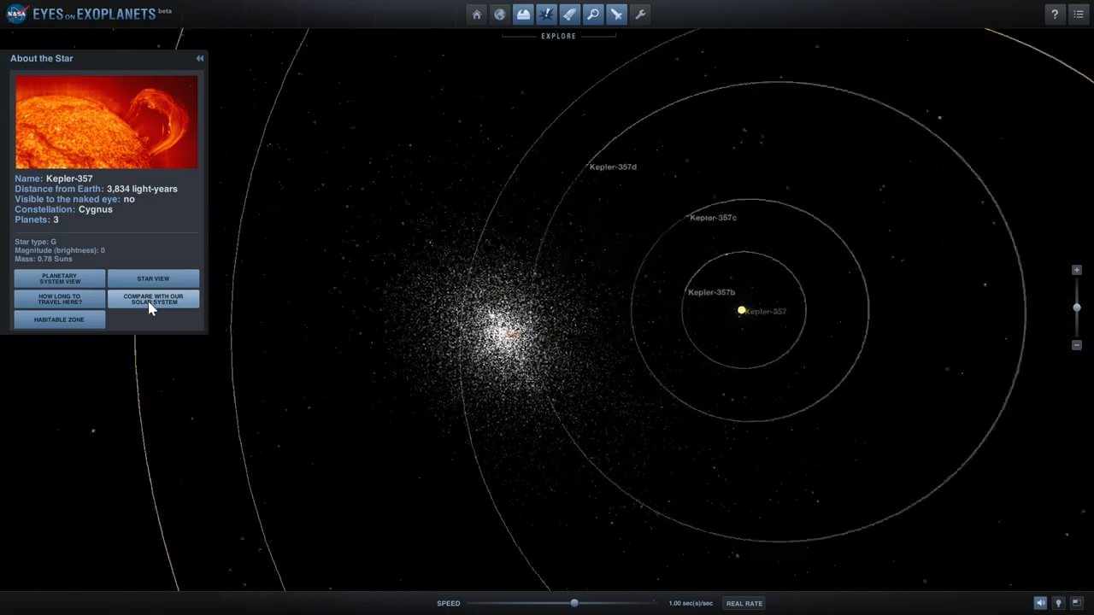
- Compare Kepler-357 with our solar system and show its habitable zone
click(153, 299)
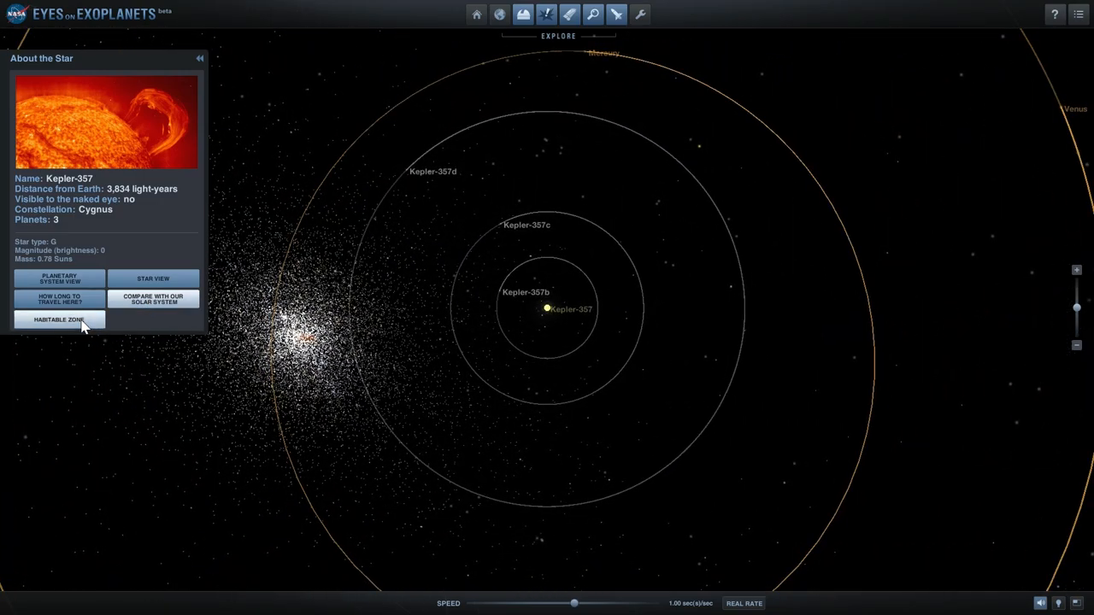
click(58, 319)
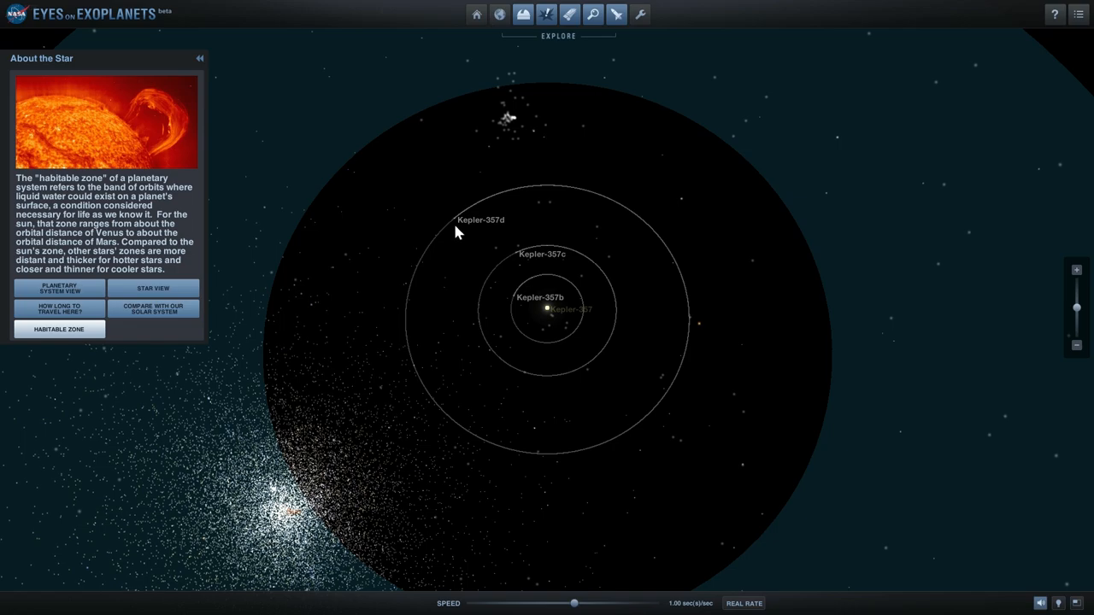
mouse_move(478, 220)
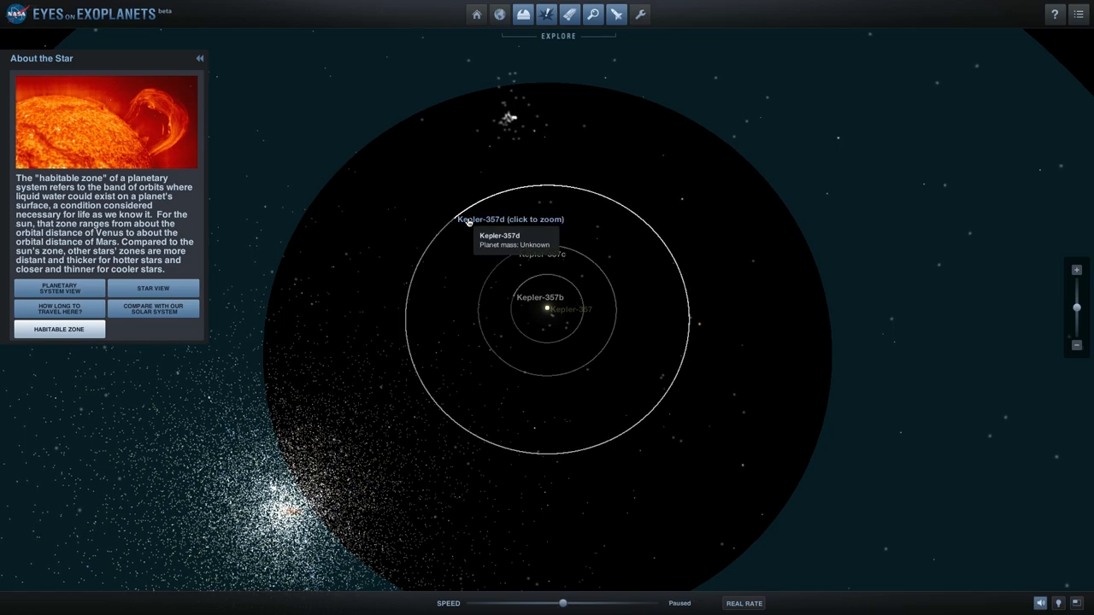
- Zoom in on Kepler-357d, then focus on hot Jupiter Kepler-357c
click(510, 218)
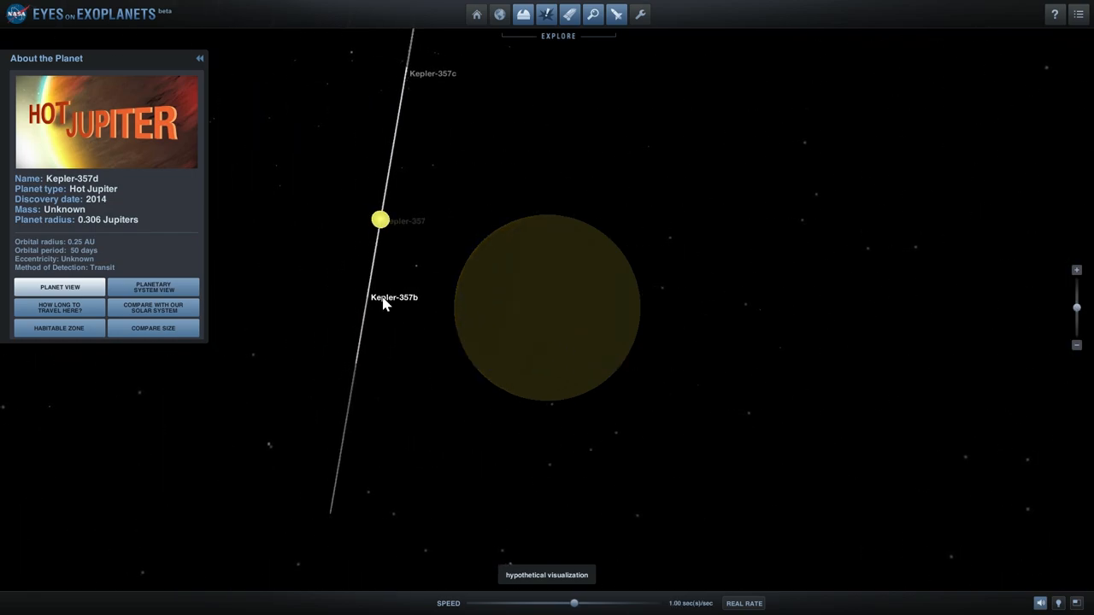
click(394, 297)
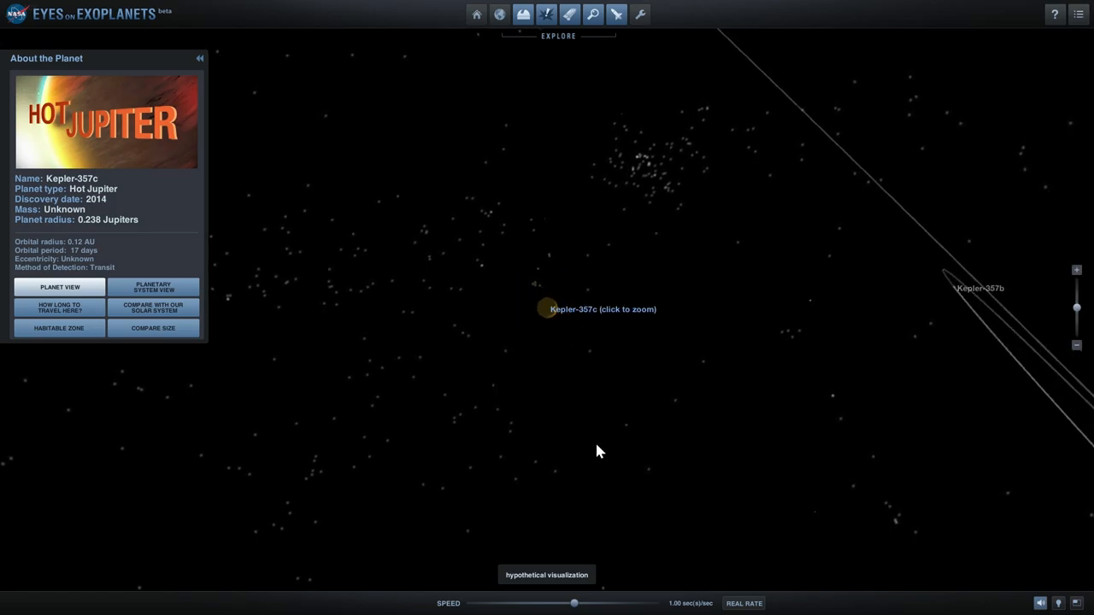
click(500, 14)
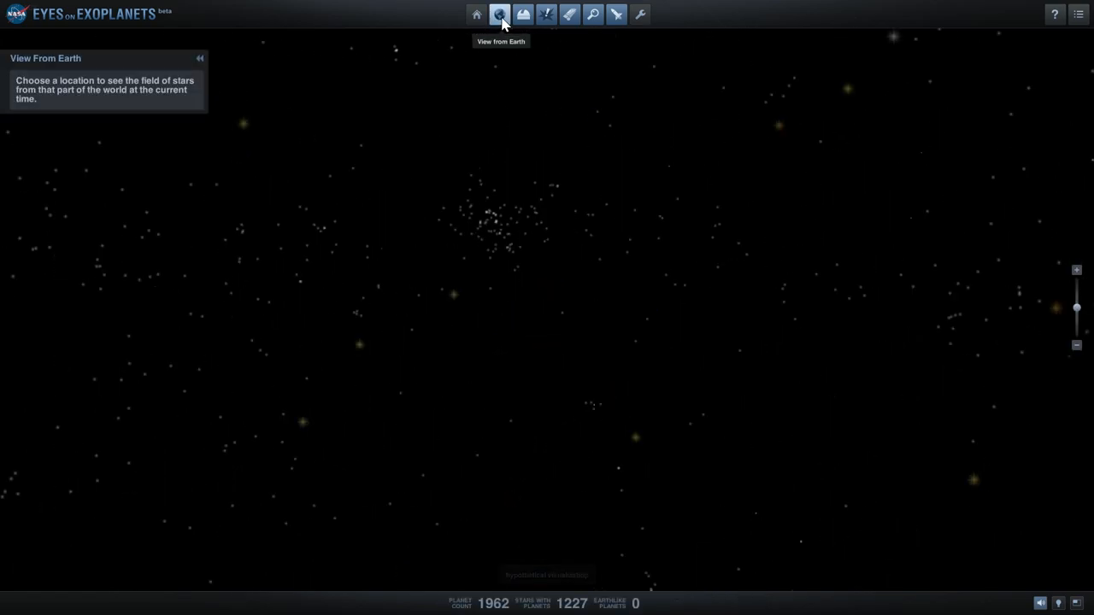
- Leave the globe view, return Home, and zoom in on the Moon with highlights listed
click(499, 15)
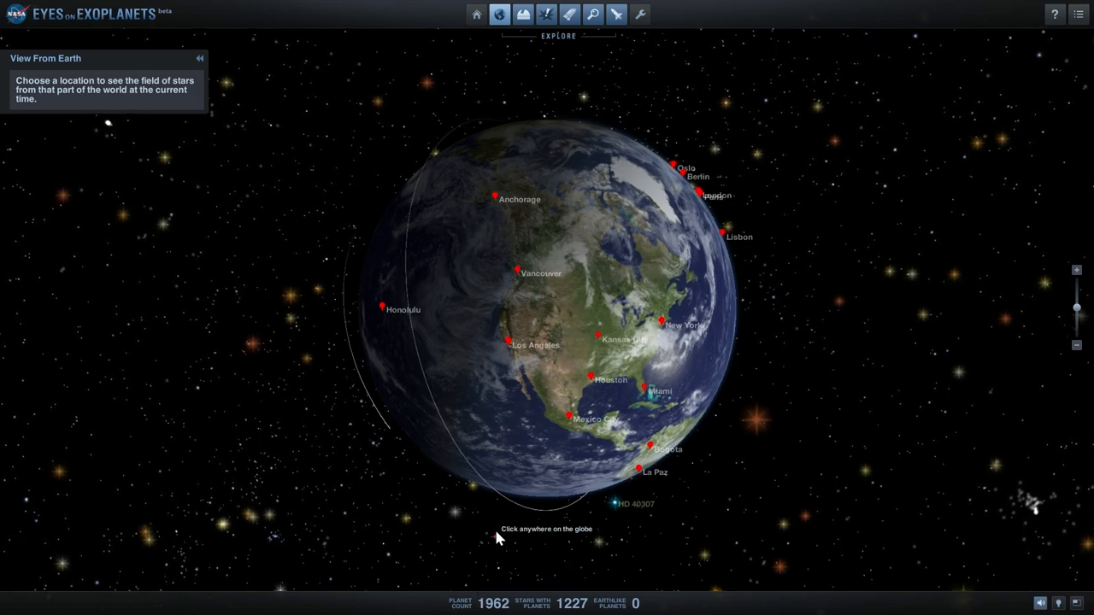
mouse_move(795, 451)
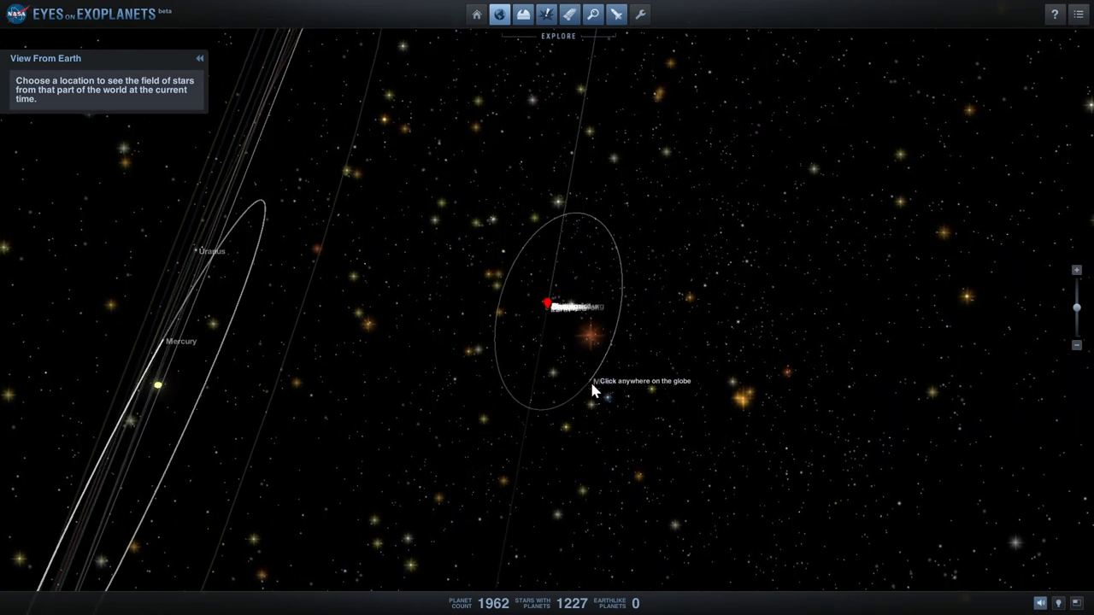
click(476, 14)
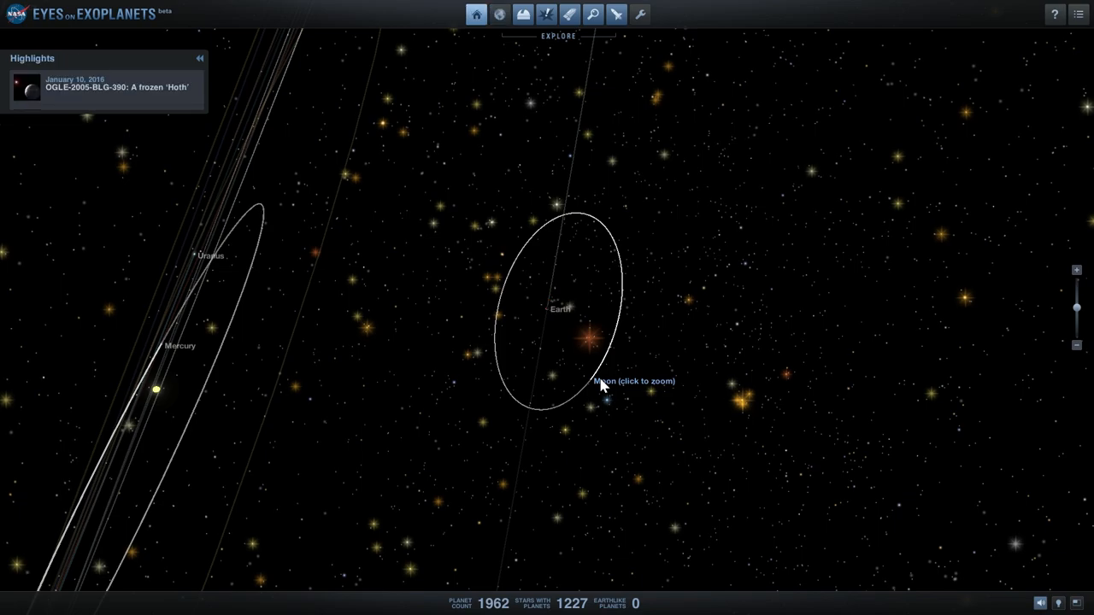
click(604, 399)
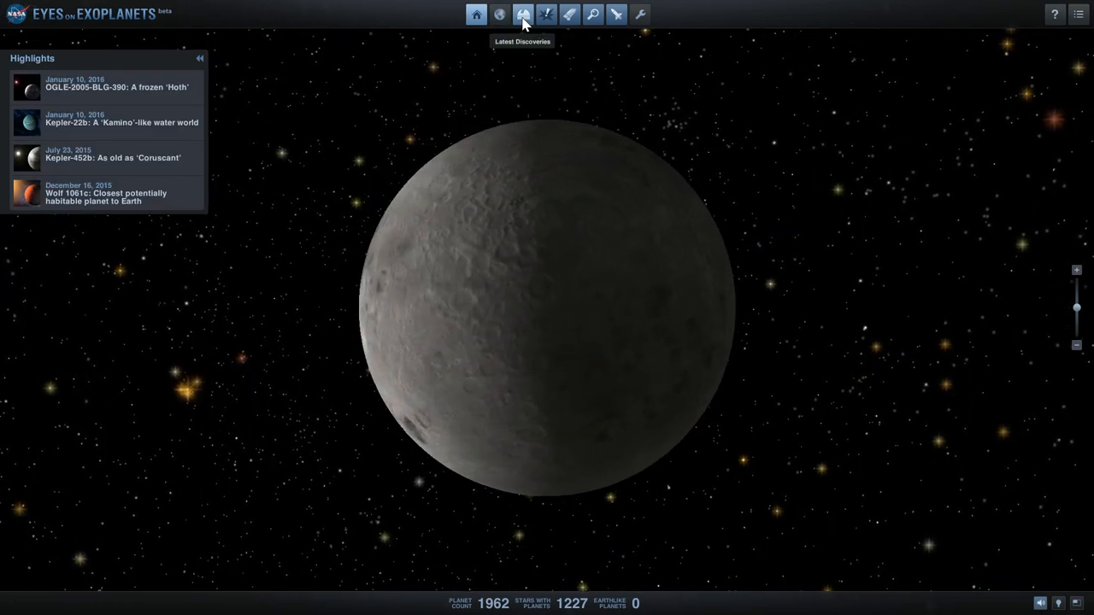
- From Latest Discoveries, go via HATS-17 to OGLE 2015-BLG-0966L and zoom on planet b
click(521, 15)
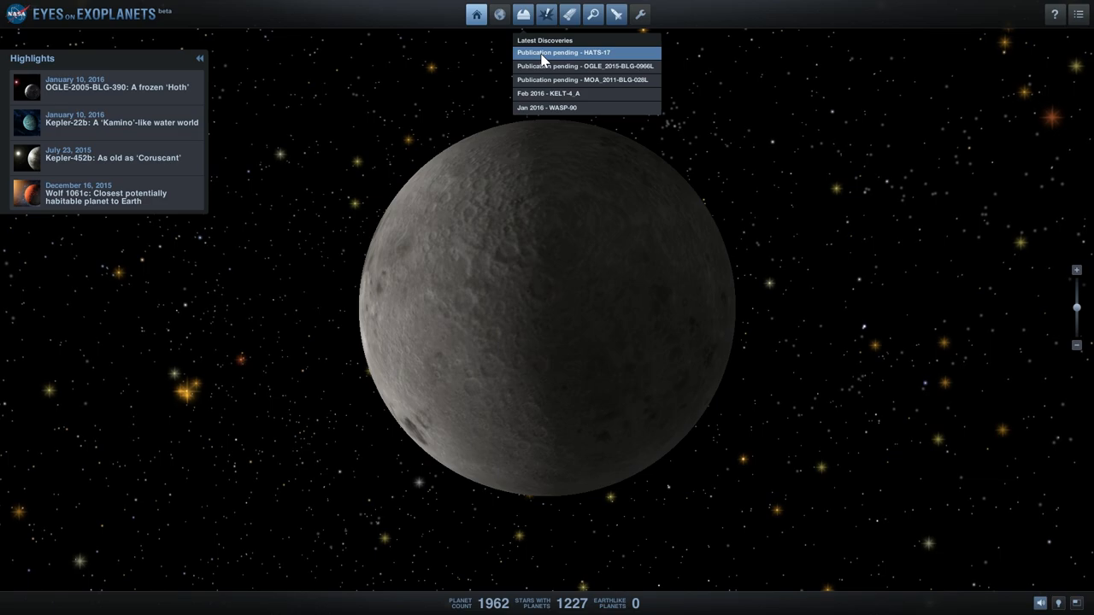
click(562, 52)
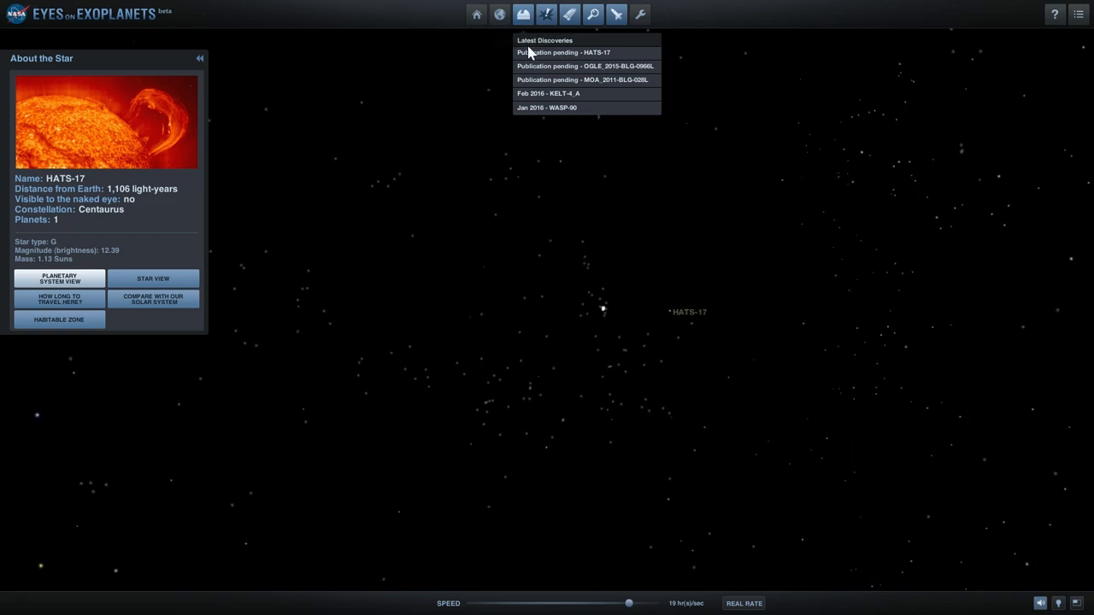
click(584, 66)
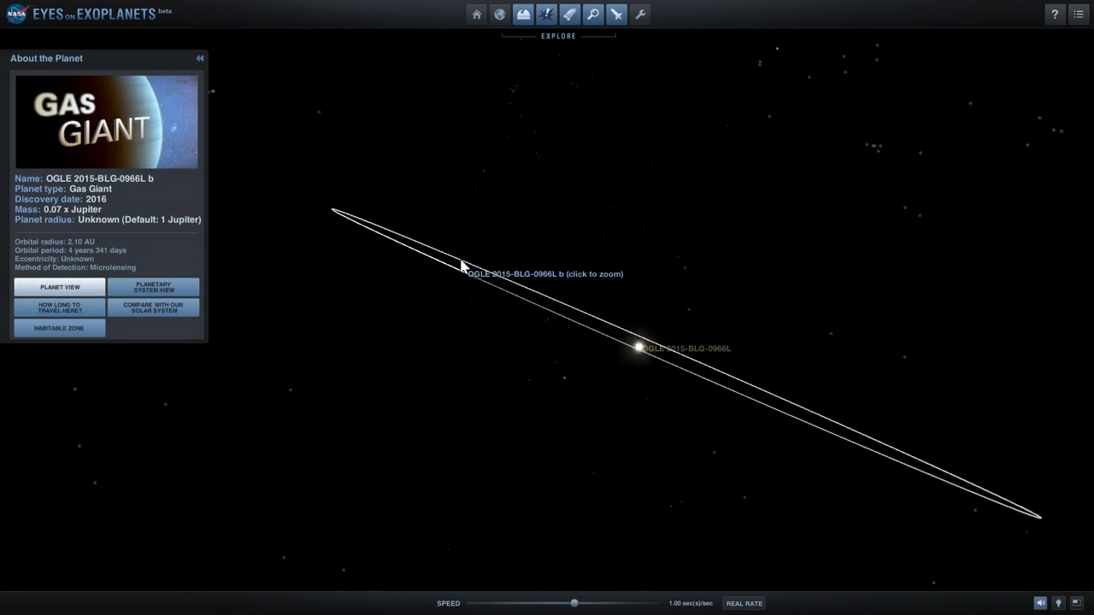
click(543, 273)
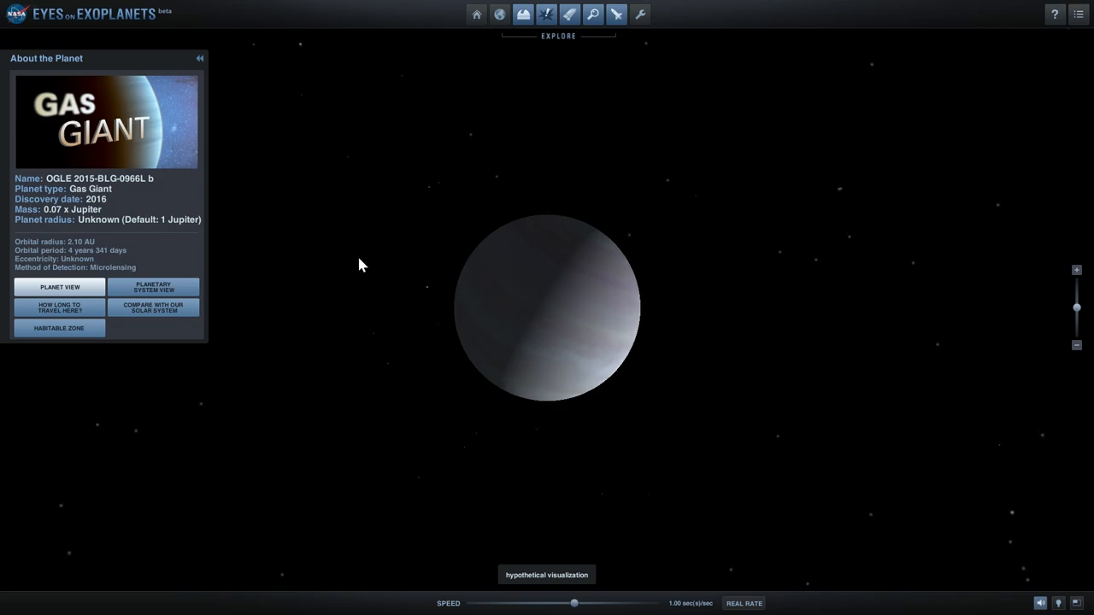
mouse_move(545, 14)
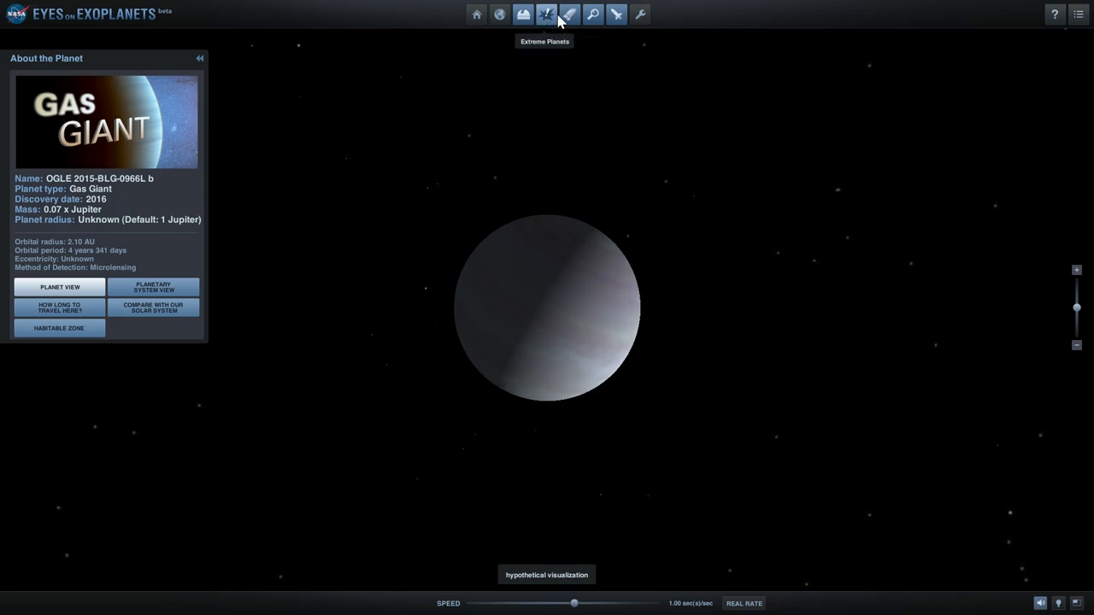
- Show Kepler Discoveries and select star K2-28, 173 light-years away in Aquarius
click(569, 14)
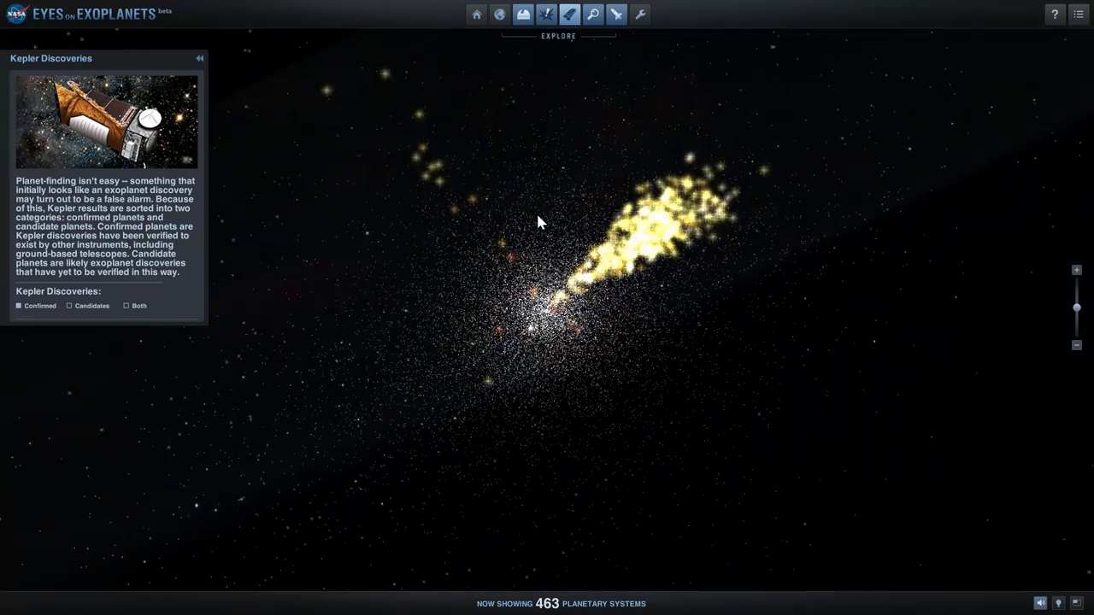
mouse_move(701, 179)
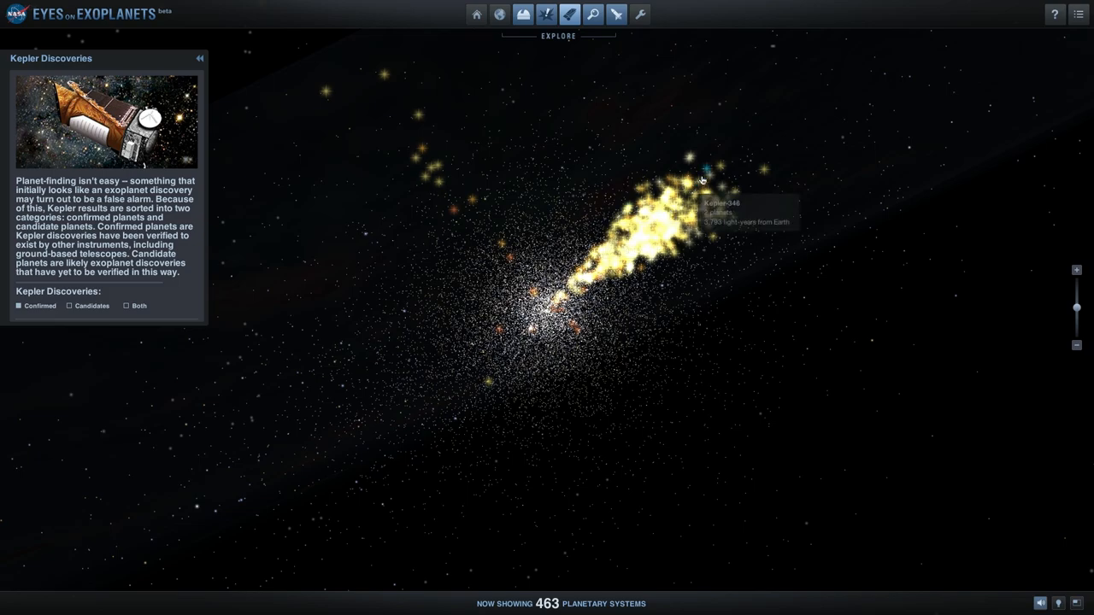
mouse_move(631, 260)
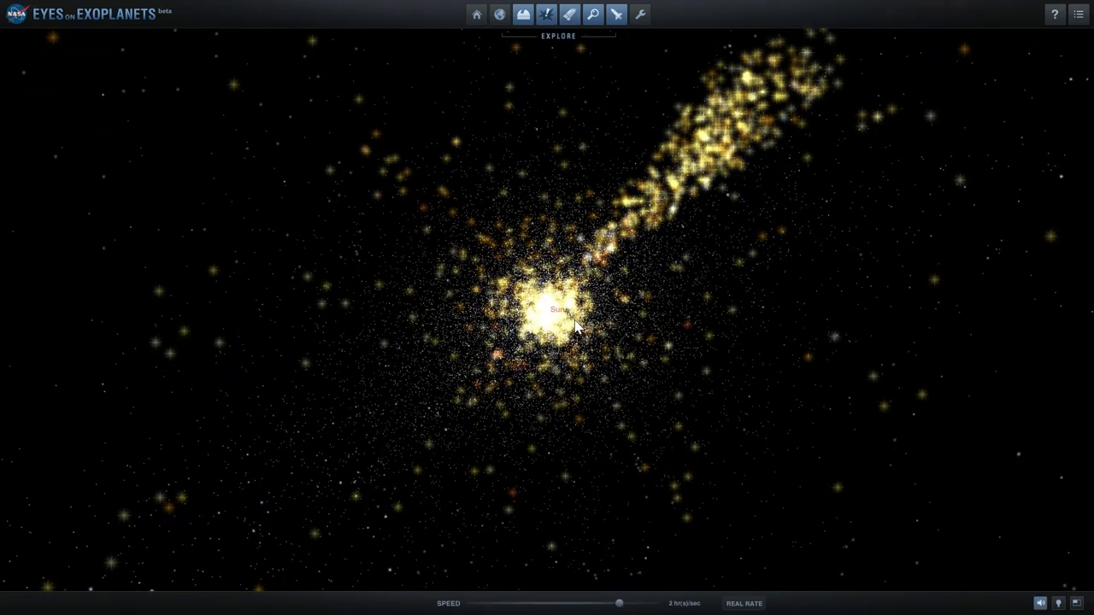
click(558, 320)
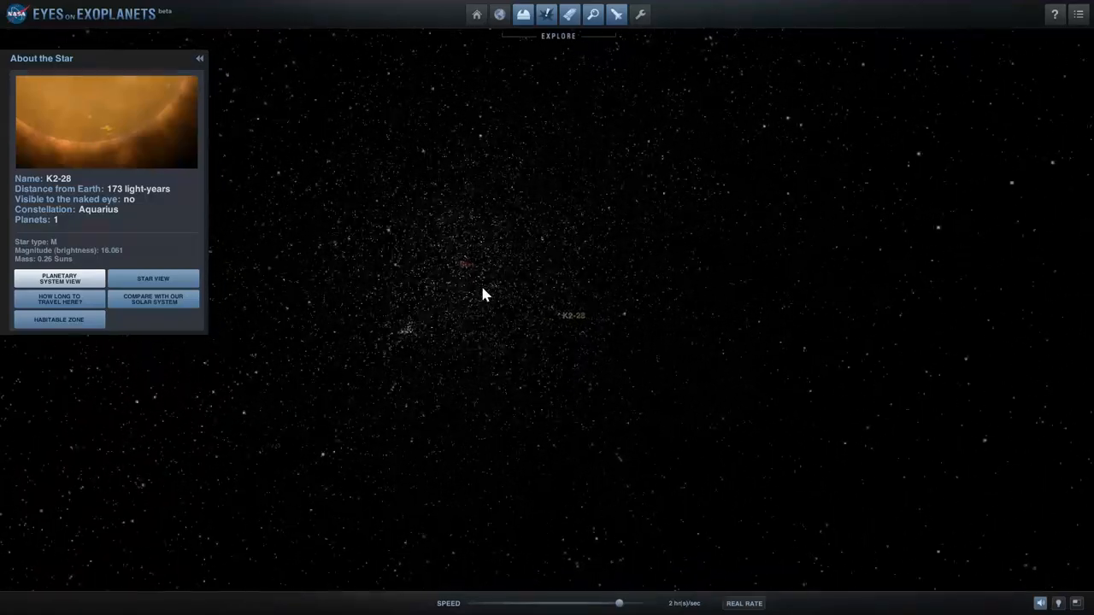
- Toggle the View From Earth button, ending on Wolf 1061's star details
click(499, 15)
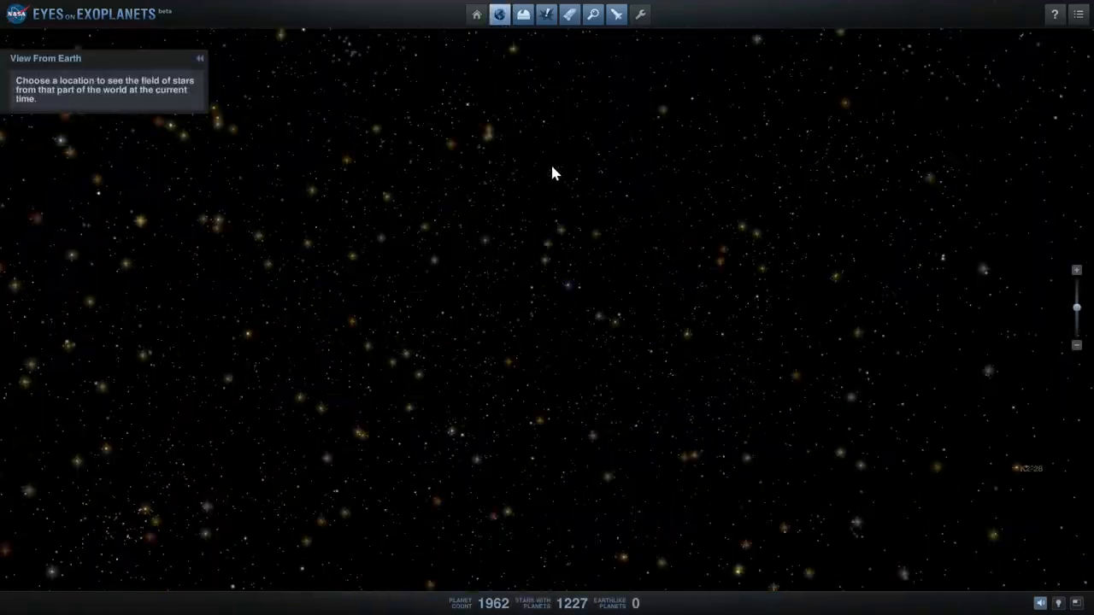
click(499, 14)
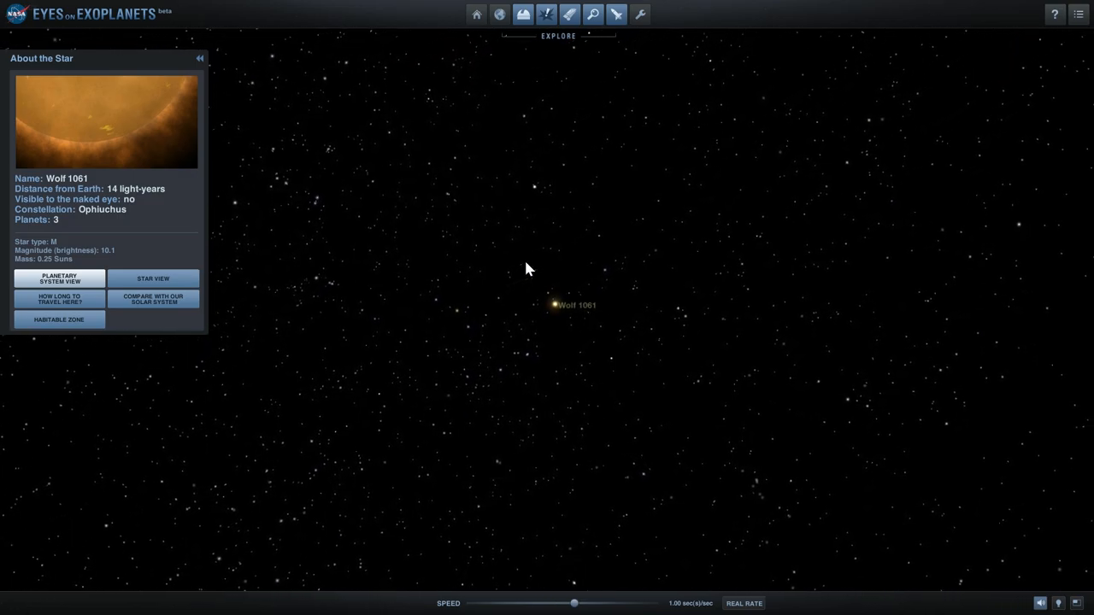
- Switch Wolf 1061 to Planetary System View showing the orbits of planets b, c and d
click(58, 279)
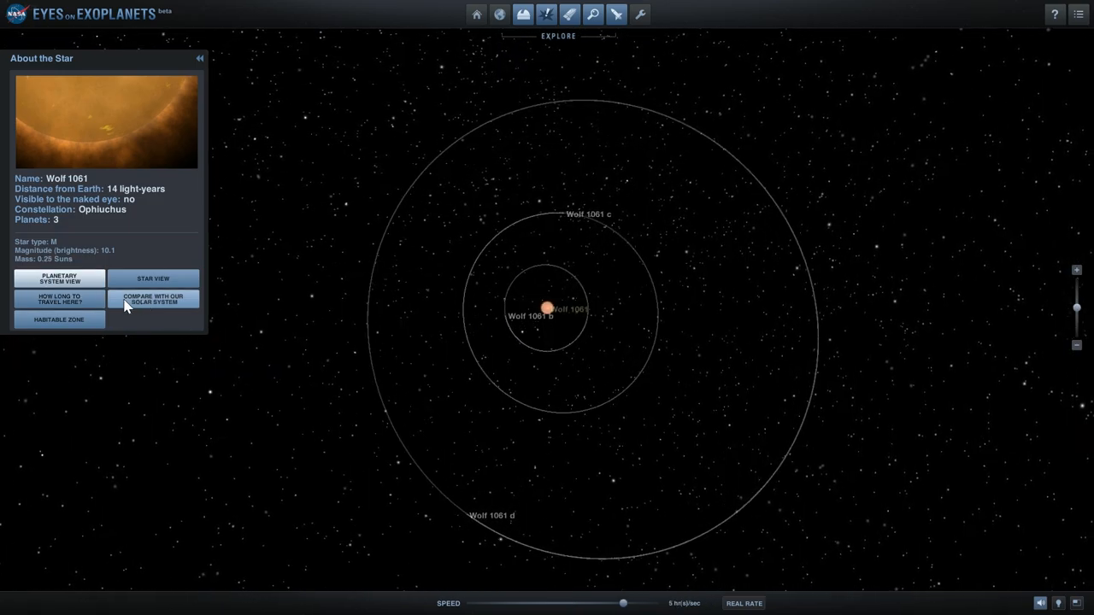
- Select Wolf 1061 d and fly to it to show its Super Earth details
click(59, 319)
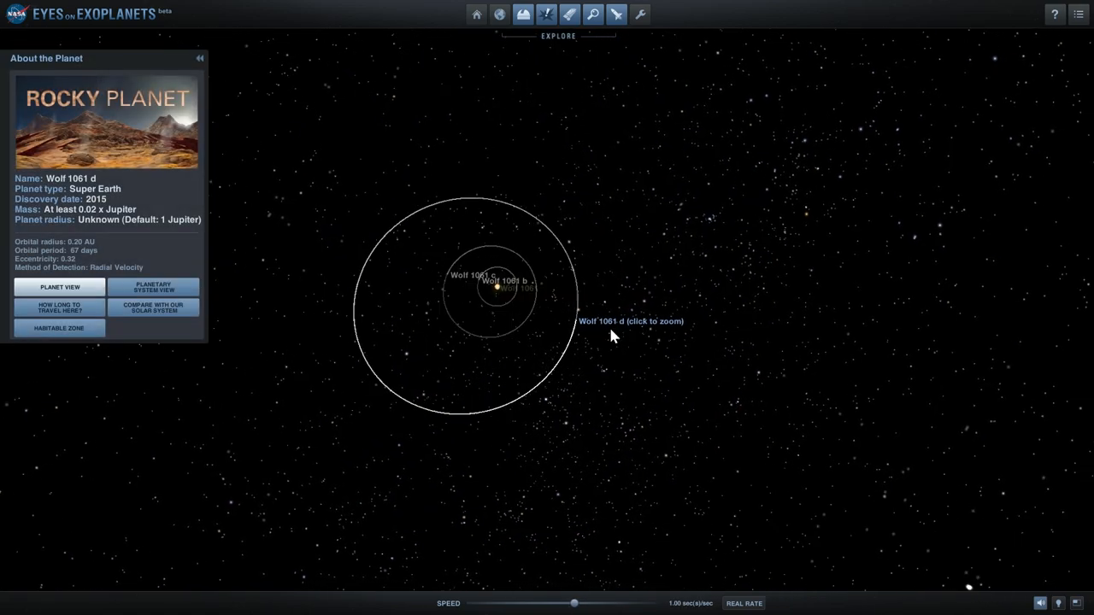
click(630, 321)
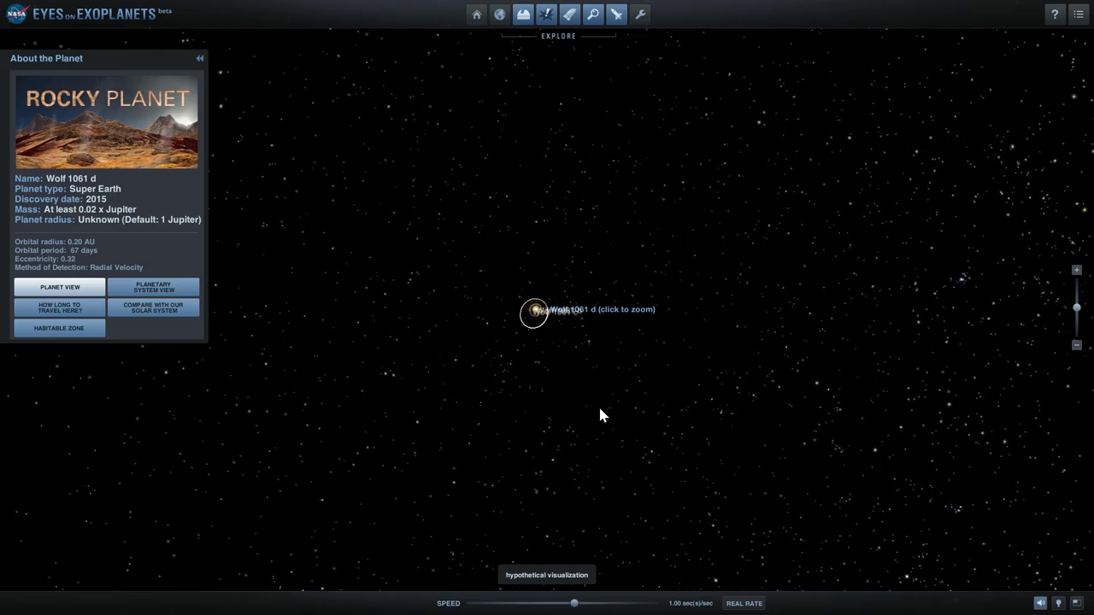
mouse_move(569, 15)
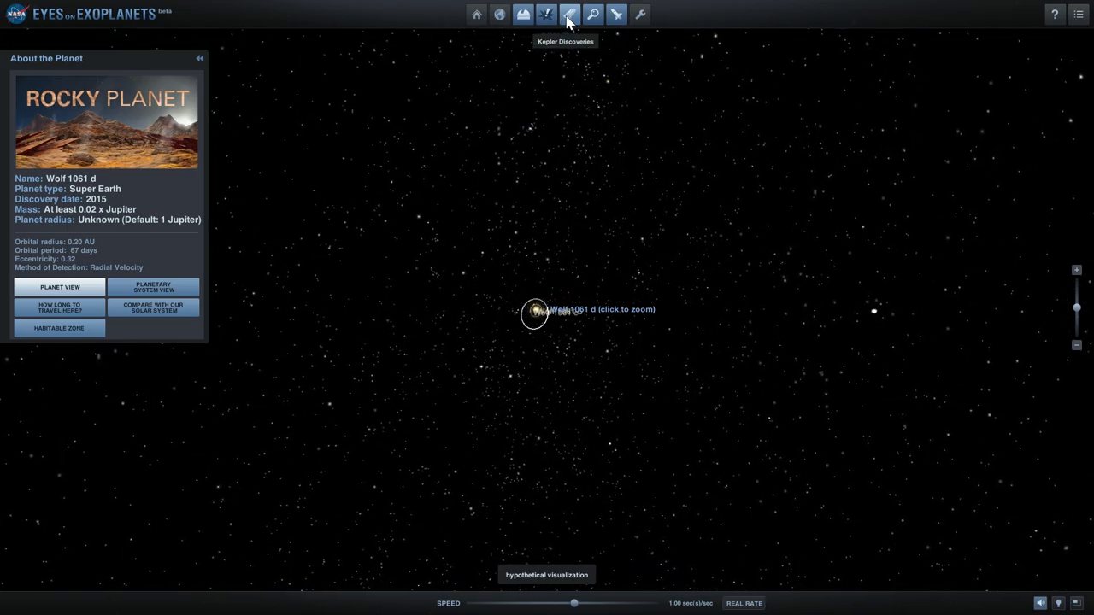
- From Kepler Discoveries' Latest Discoveries list, go to the WASP-90 system
click(569, 15)
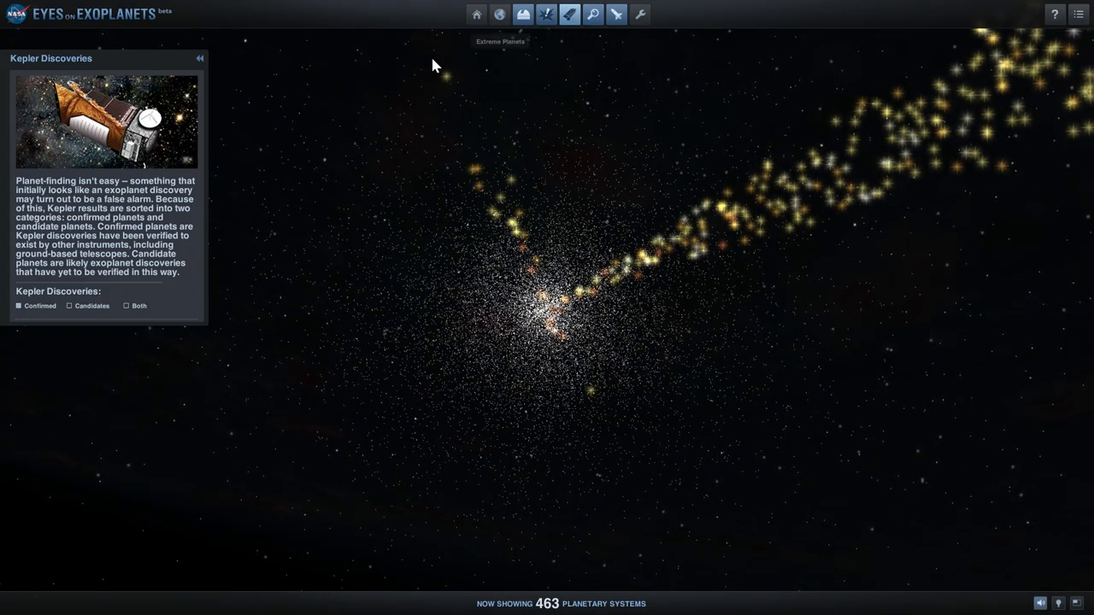
click(592, 14)
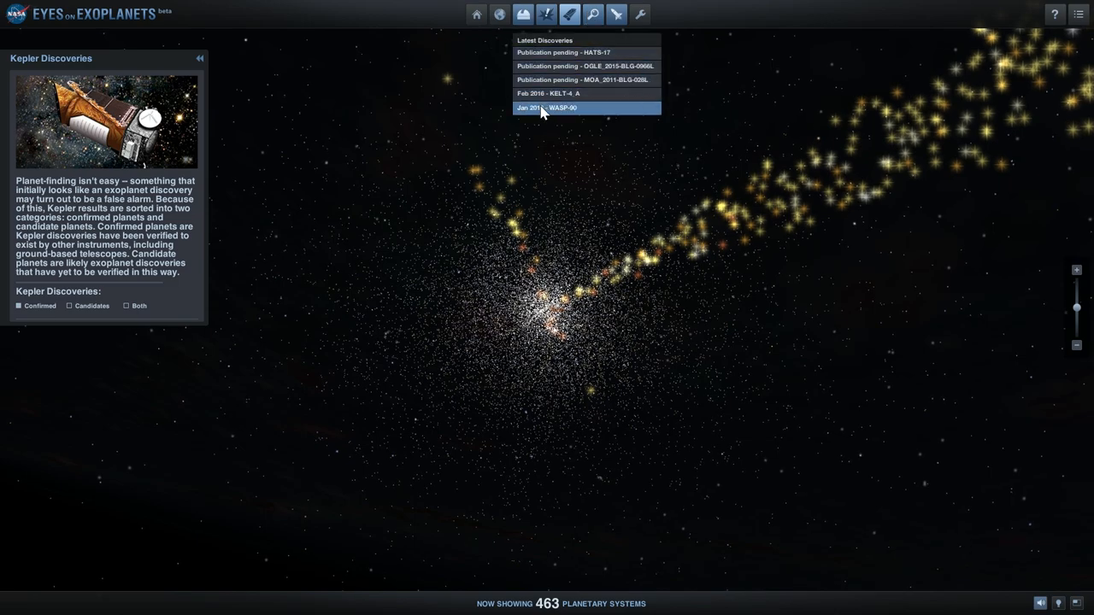
click(545, 107)
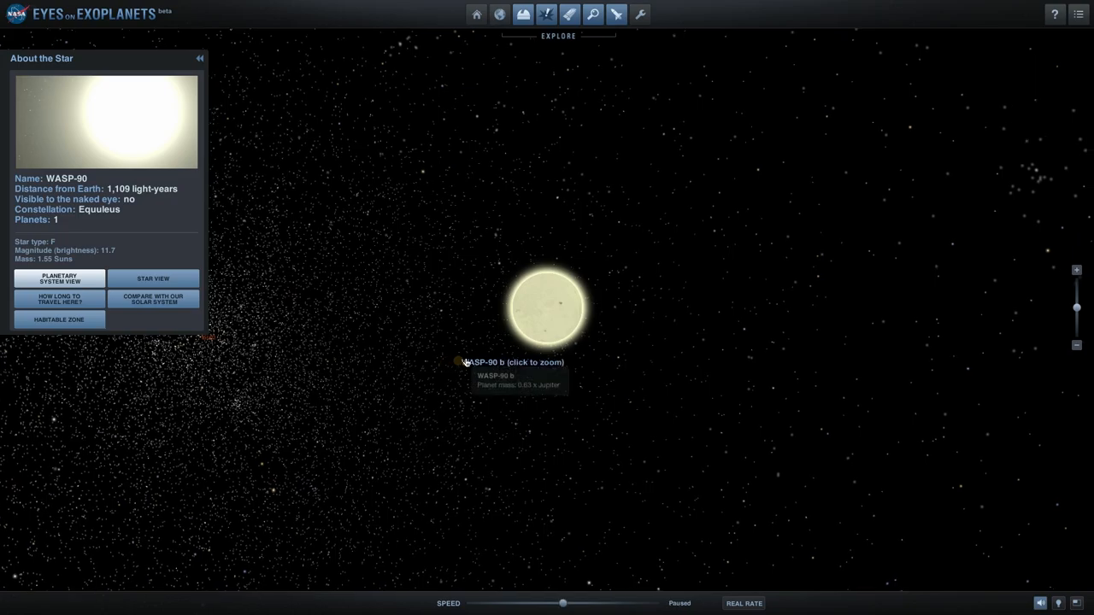
- Select and fly to WASP-90 b, then collapse the About the Planet panel
click(512, 361)
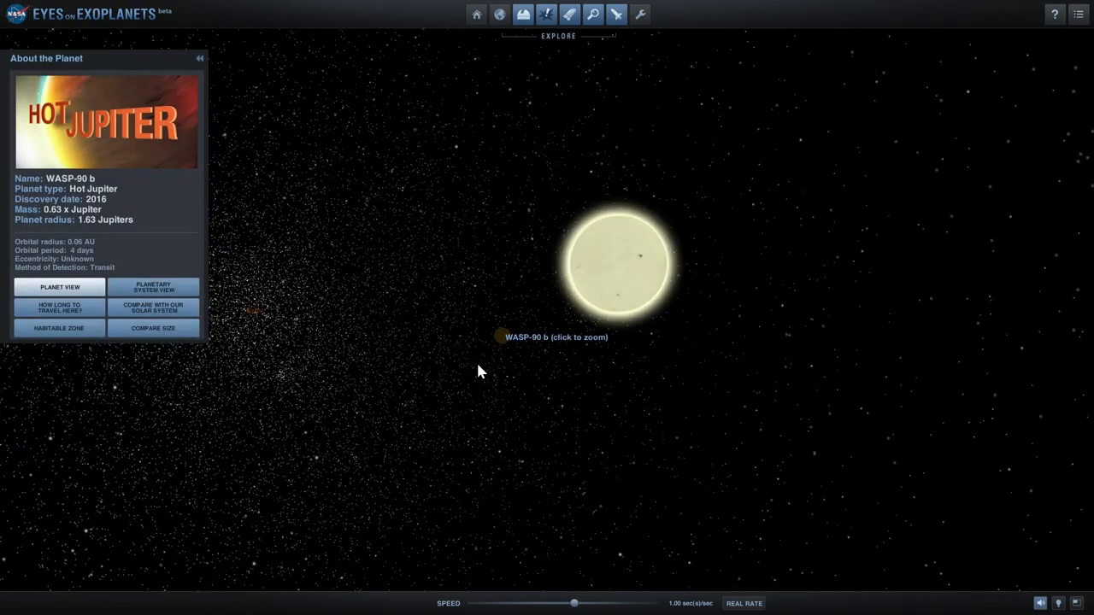
click(502, 335)
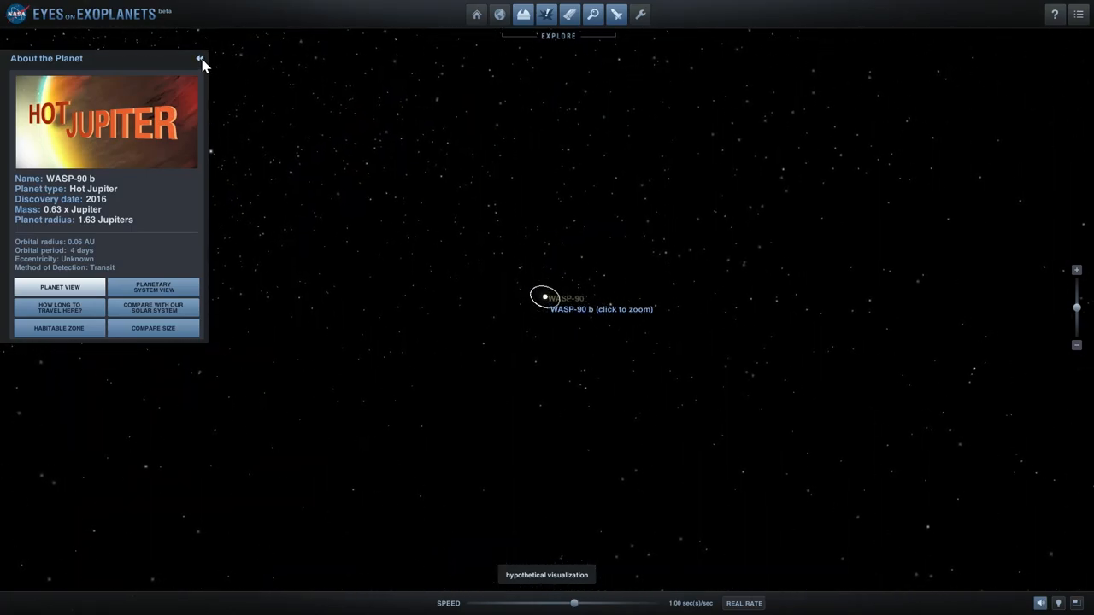
click(200, 60)
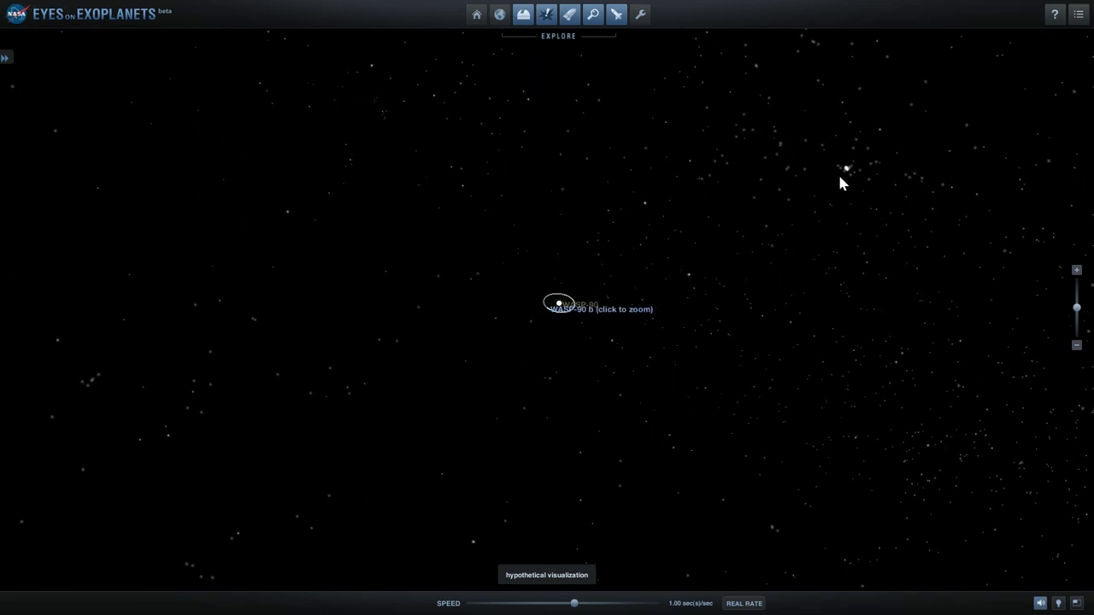
mouse_move(611, 208)
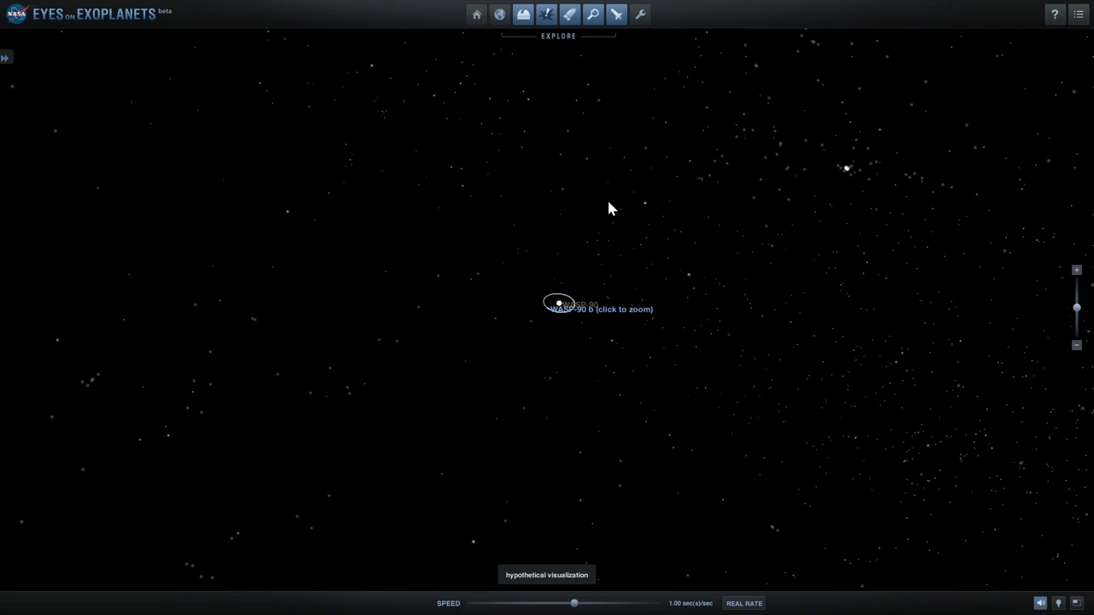
- In View From Earth, set the viewing location to 31.91° S, 55.77° W
click(499, 14)
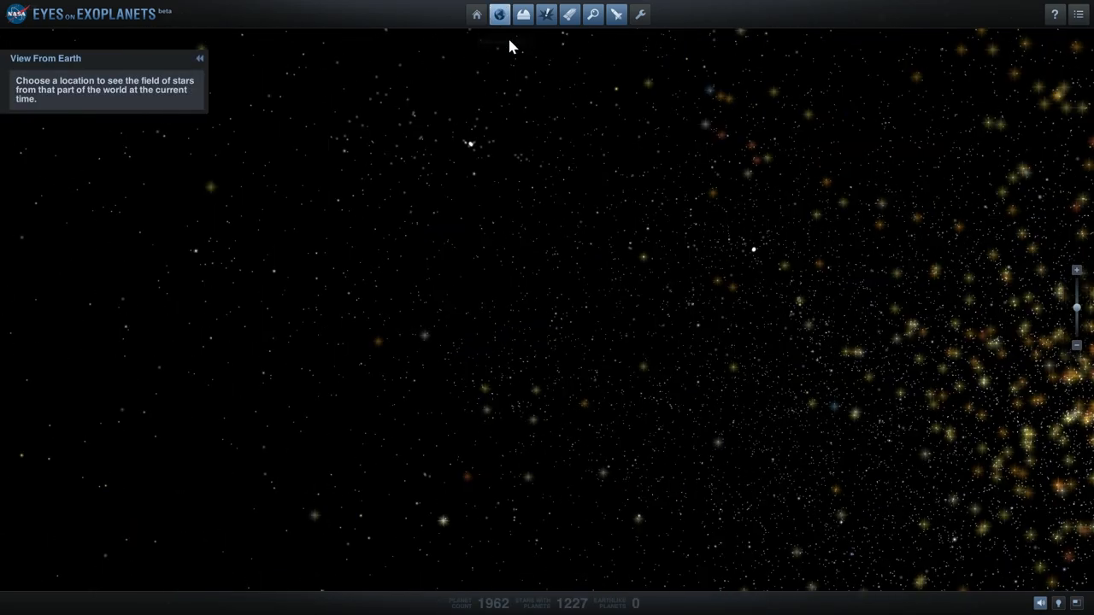
click(499, 15)
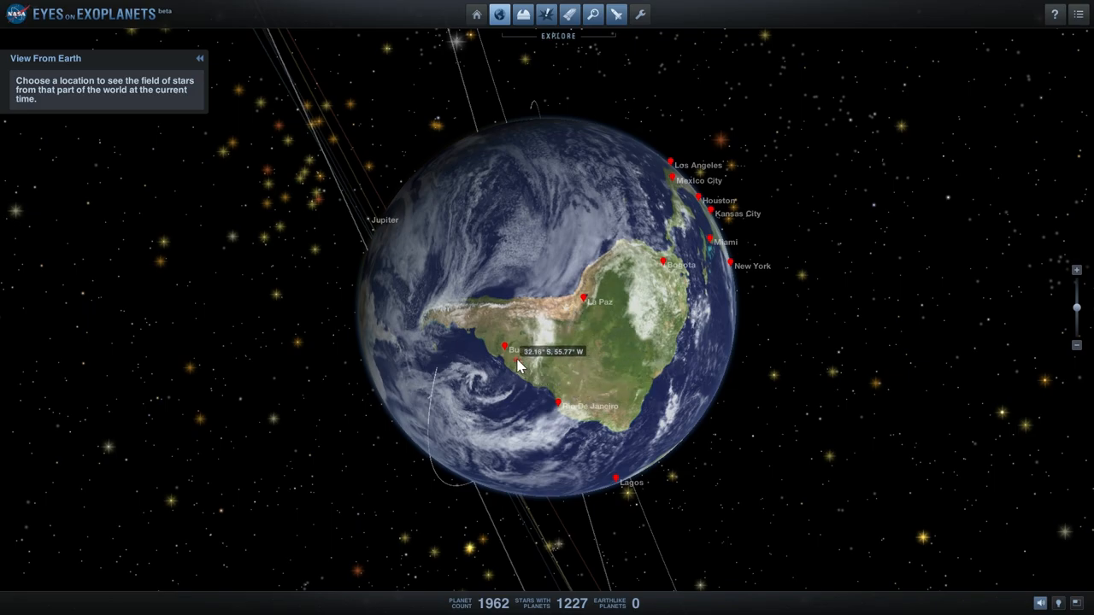
click(517, 363)
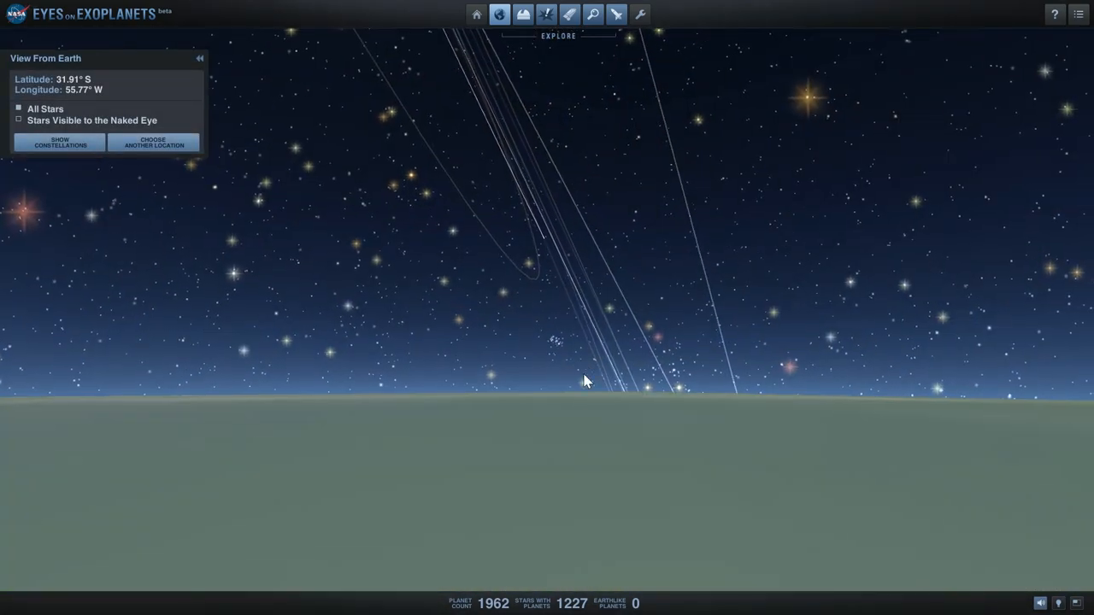
- Look around the sky toward the southeast and select the bright star Fomalhaut
drag(587, 380, 575, 341)
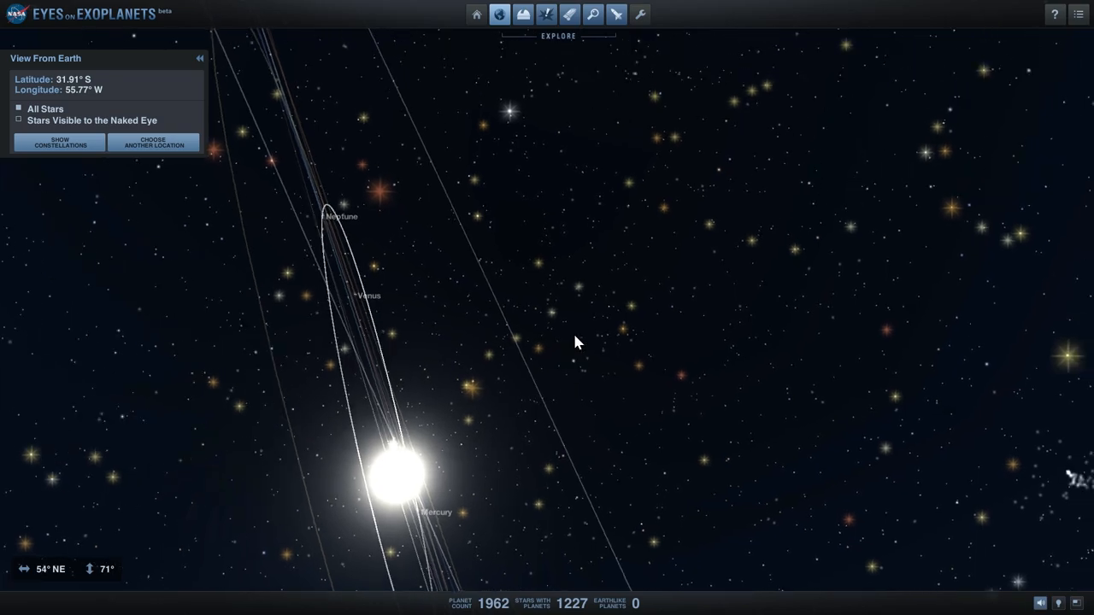
drag(572, 342, 594, 295)
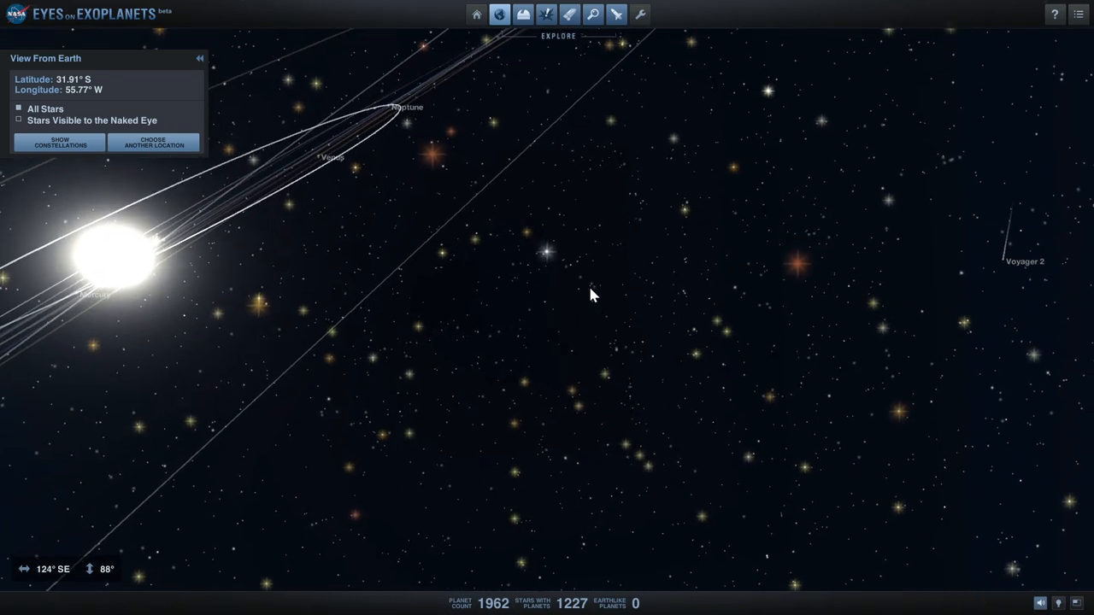
click(546, 252)
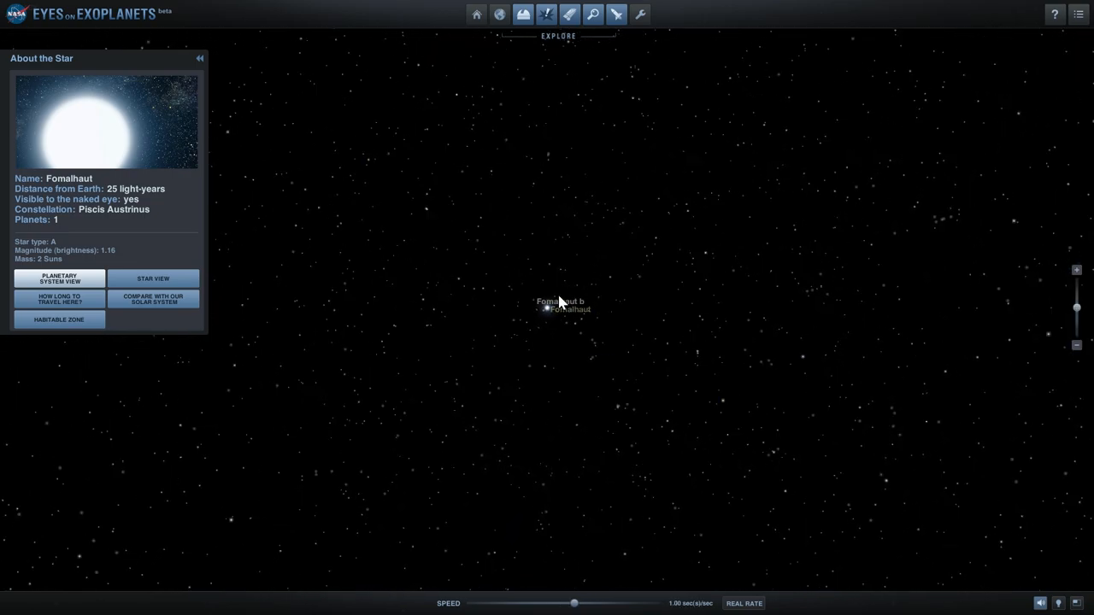
mouse_move(543, 308)
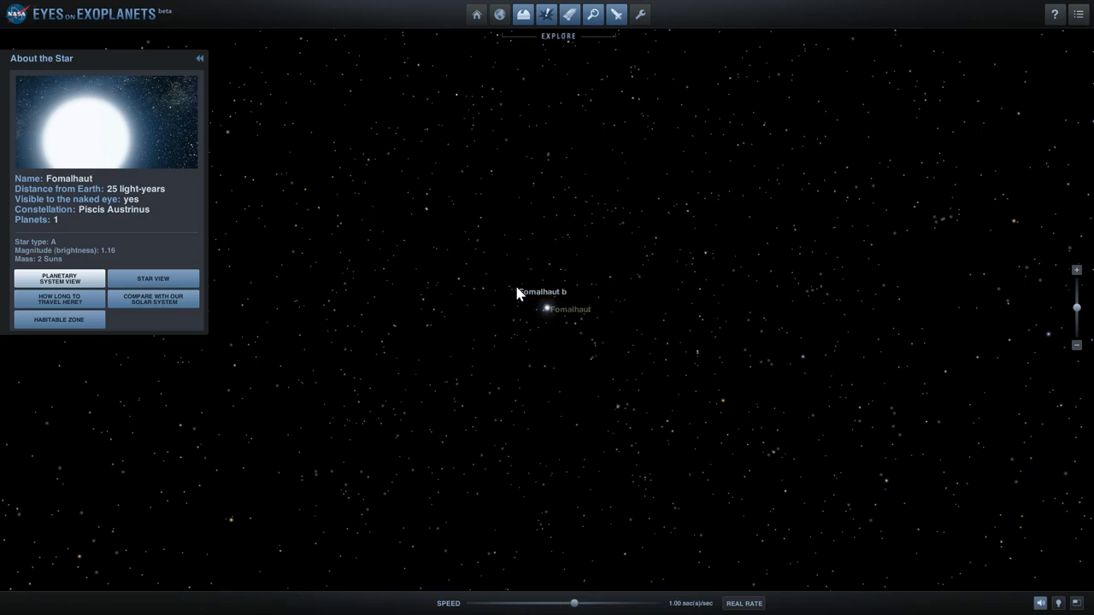
- Show Fomalhaut b's details, collapse the panel, and return to View From Earth
click(540, 291)
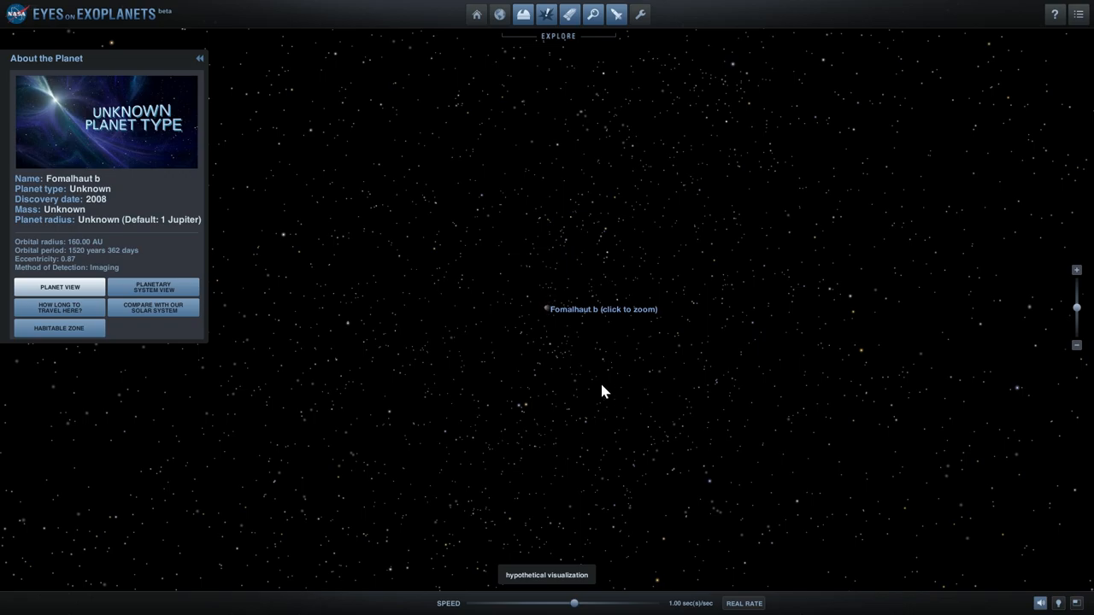
mouse_move(575, 382)
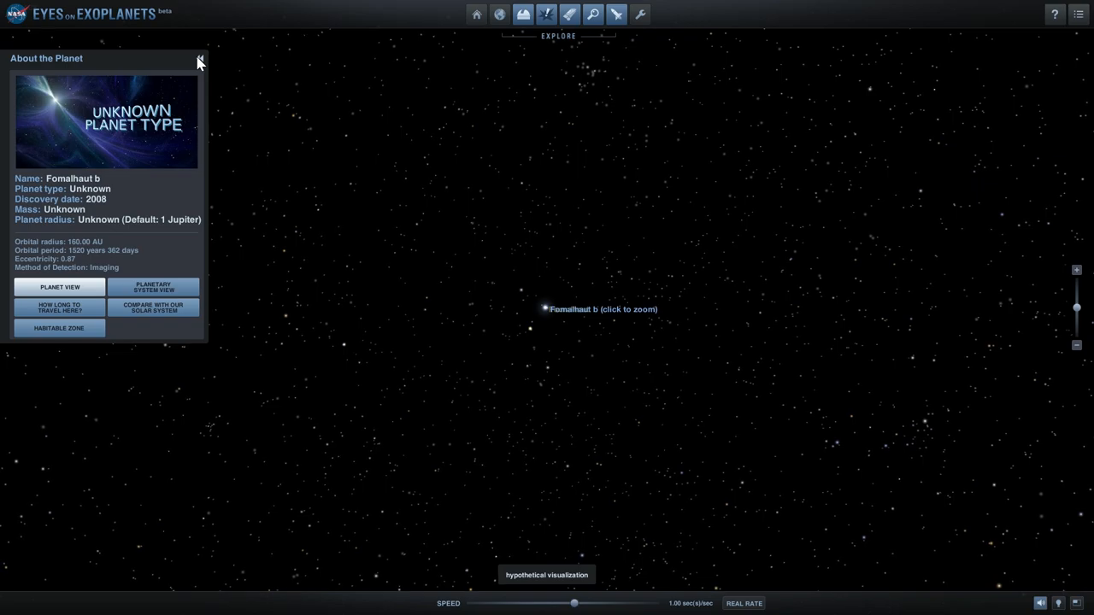
click(199, 61)
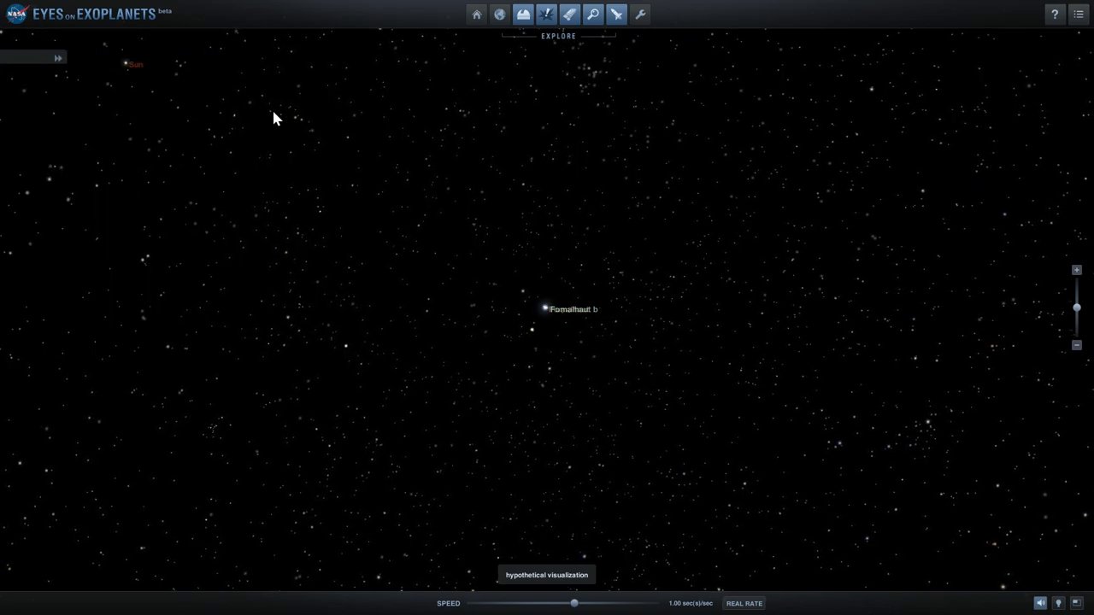
mouse_move(504, 275)
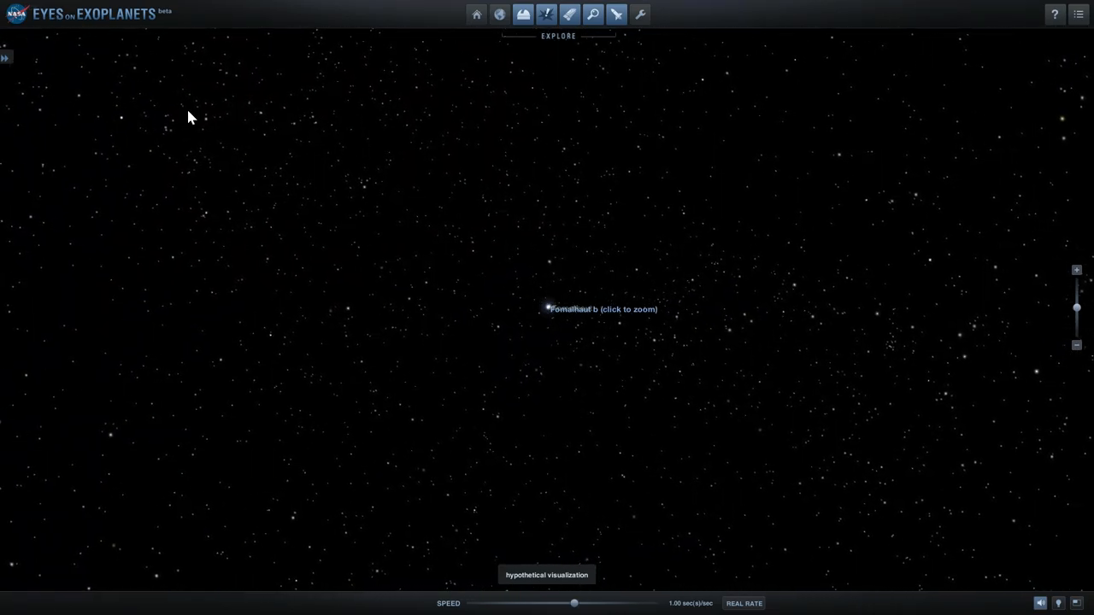
click(499, 15)
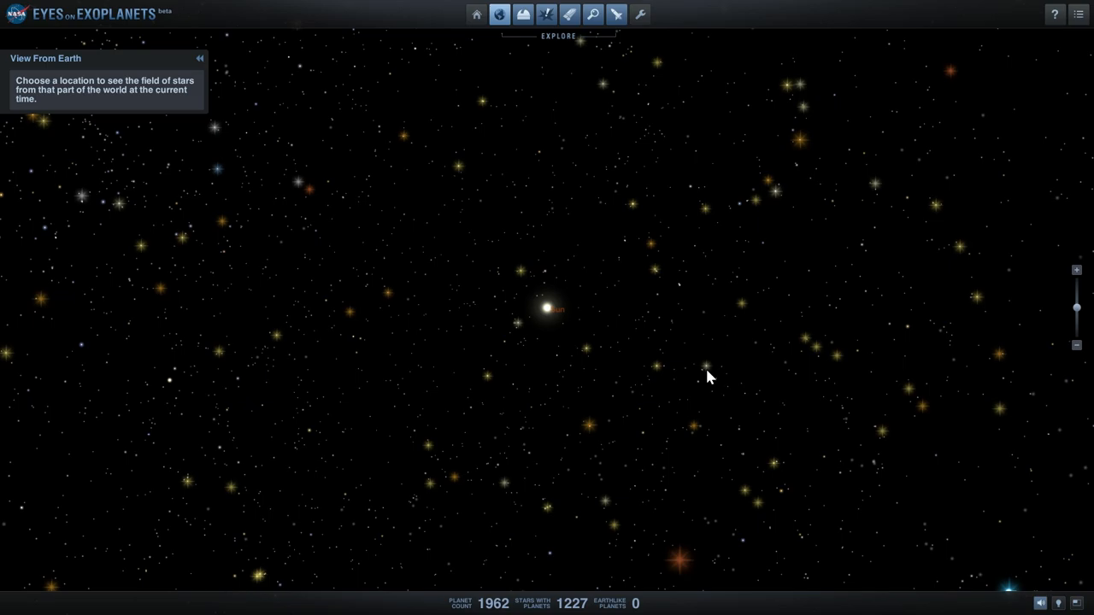
mouse_move(705, 378)
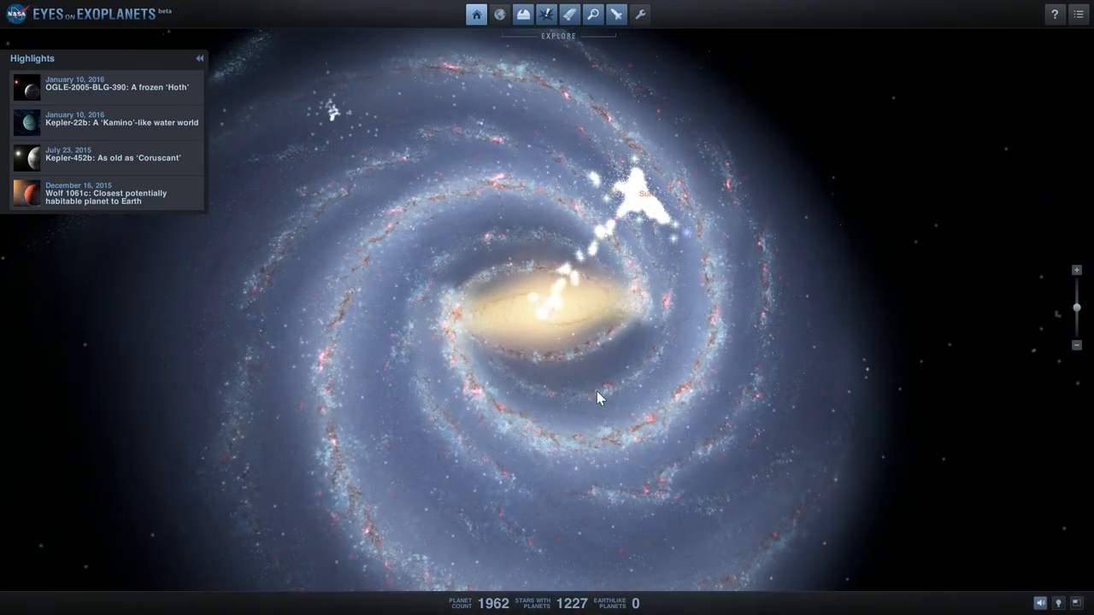
mouse_move(540, 320)
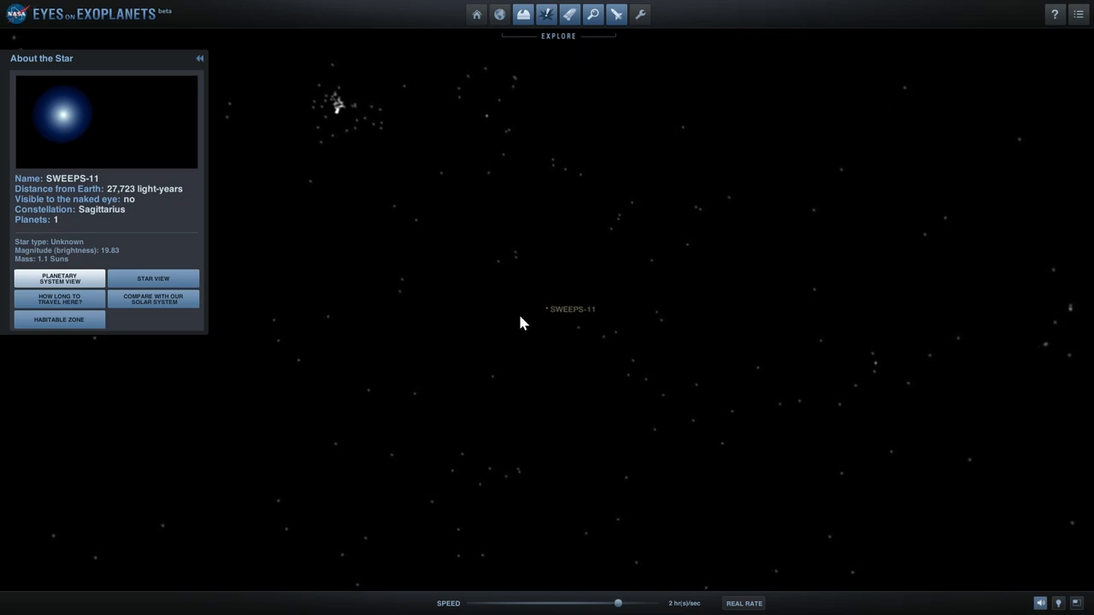
- Zoom to SWEEPS-11 b and orbit until its host star appears beside it
click(571, 310)
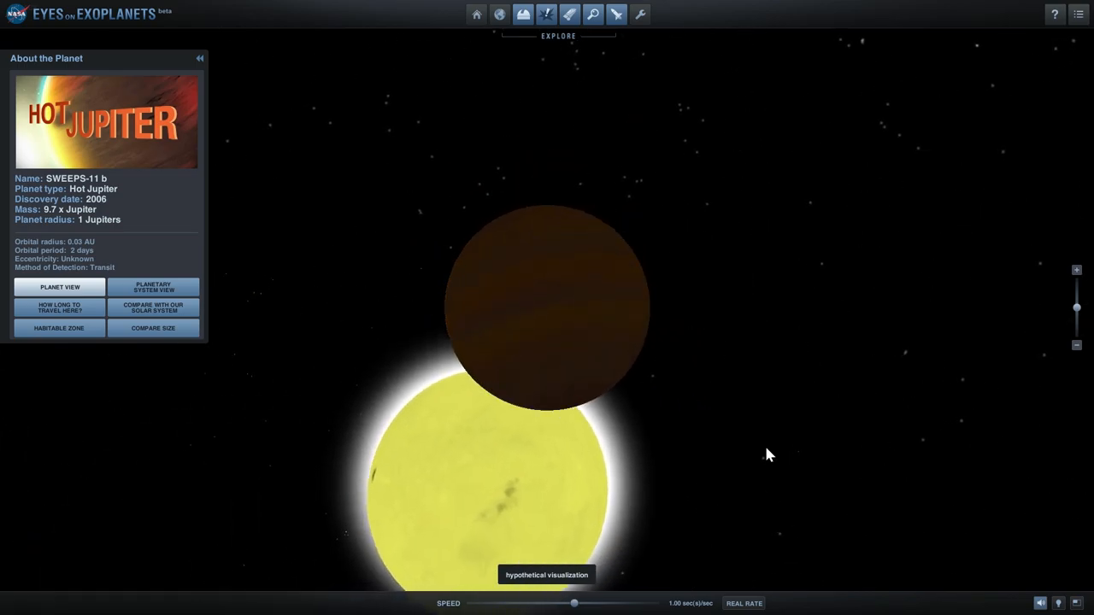
drag(767, 454, 738, 470)
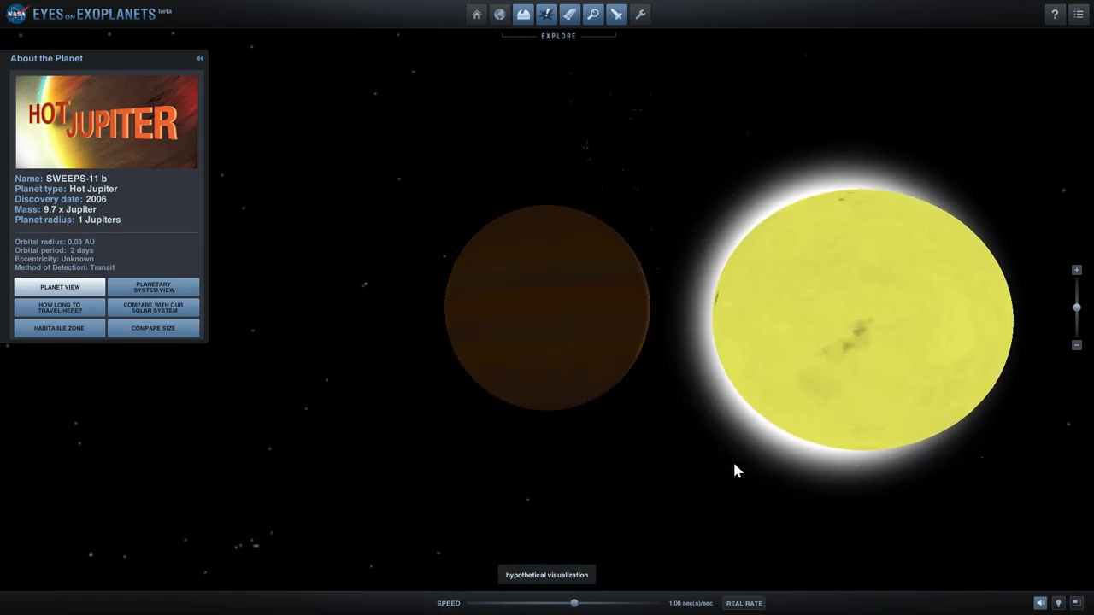